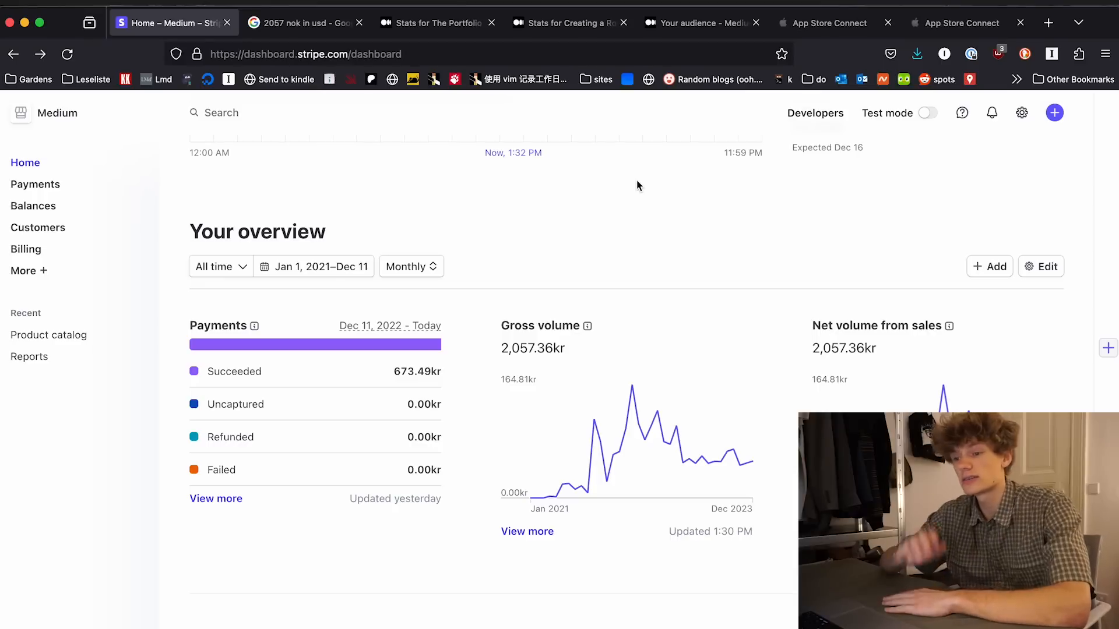
mouse_move(500, 199)
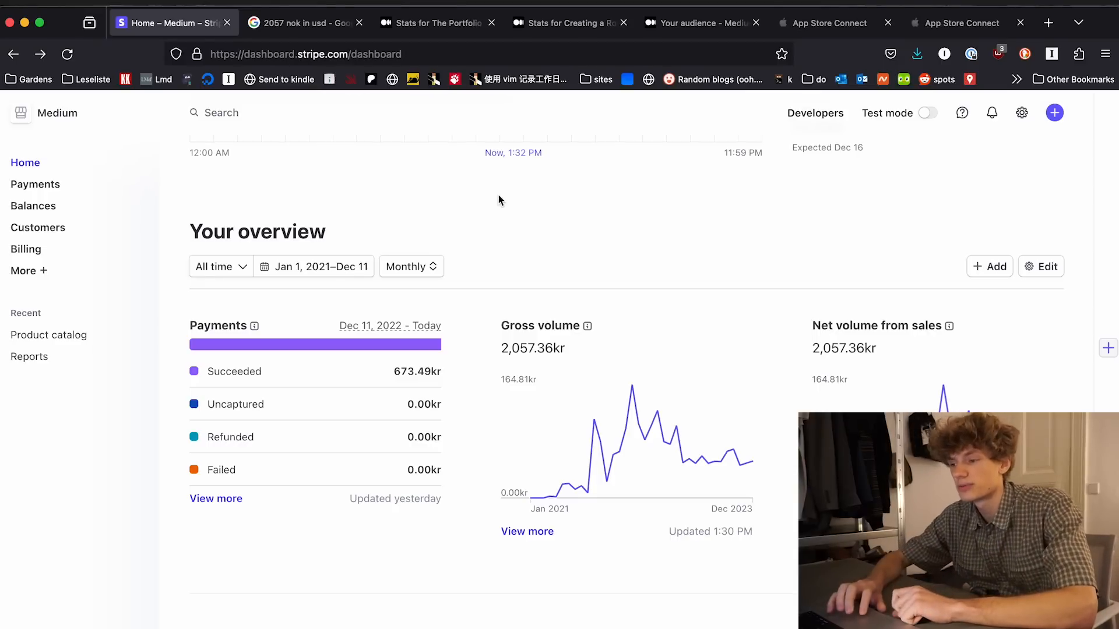
- Browse the Medium profile's list of published stories
scroll(down, 3)
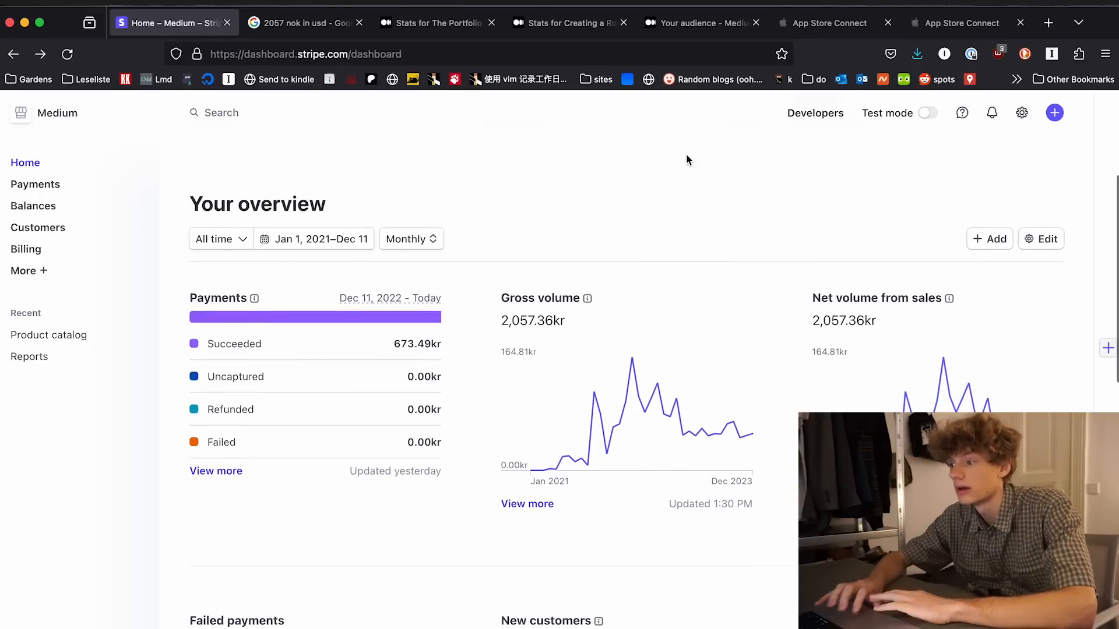
click(1048, 22)
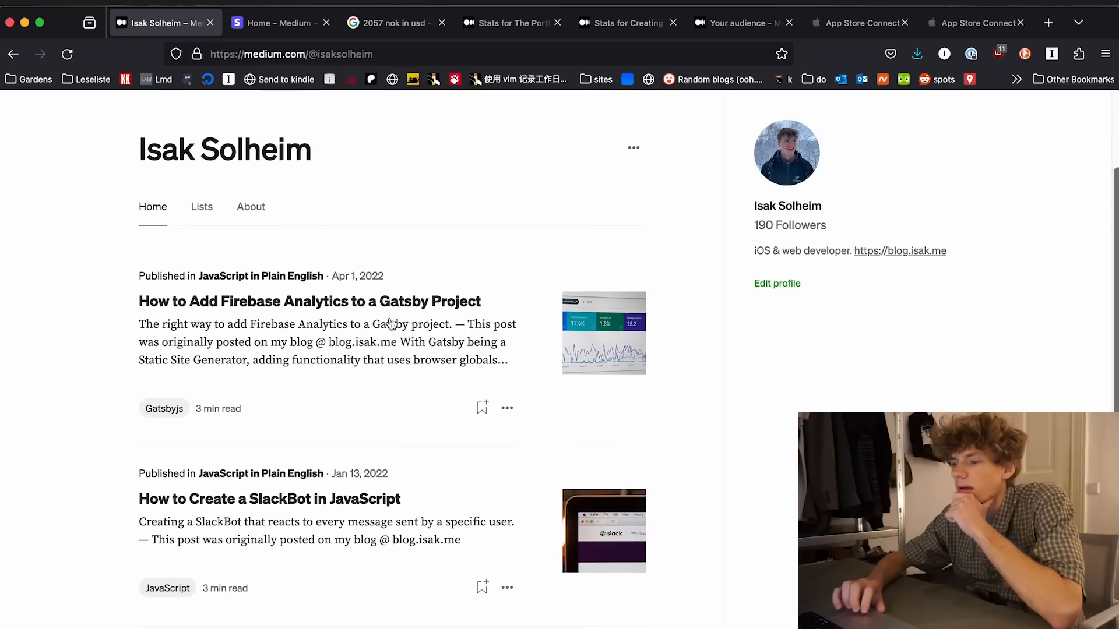
scroll(down, 3)
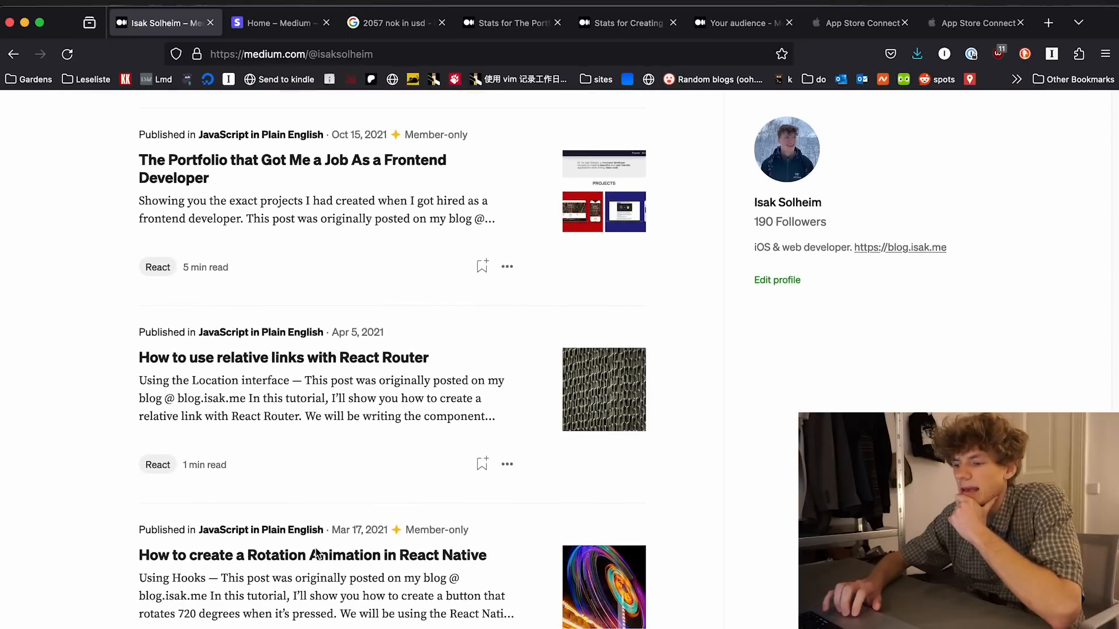
scroll(down, 3)
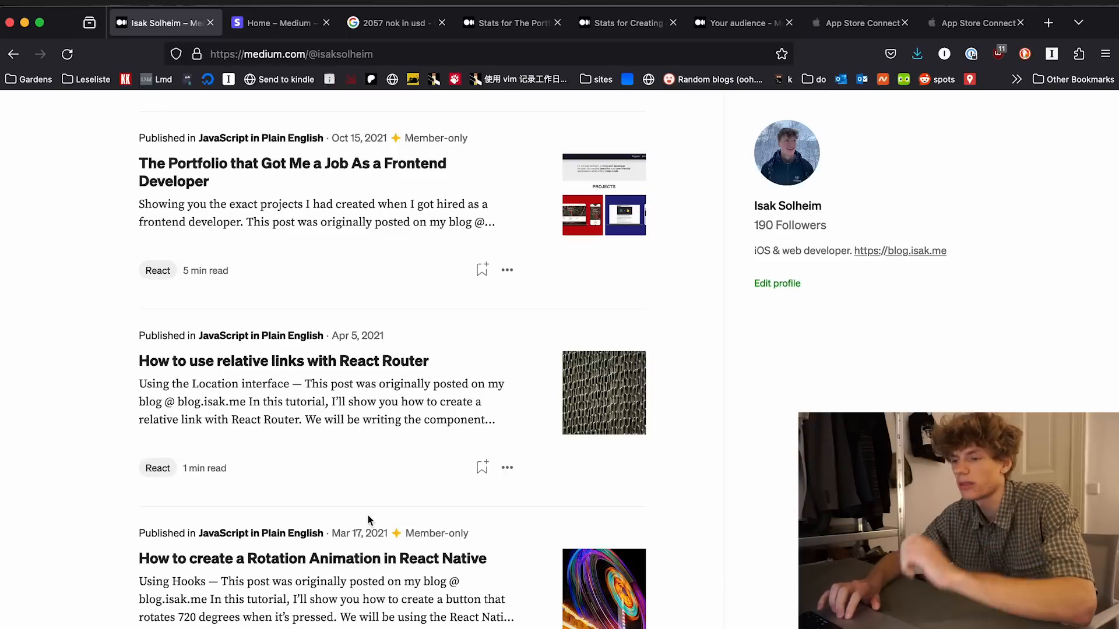
scroll(down, 3)
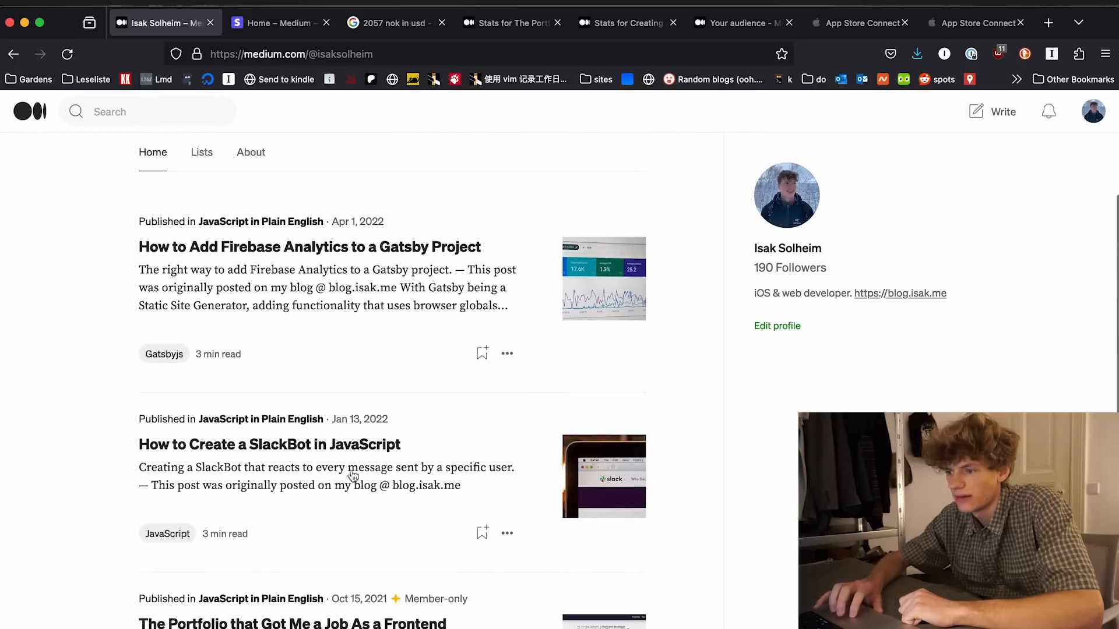
scroll(down, 3)
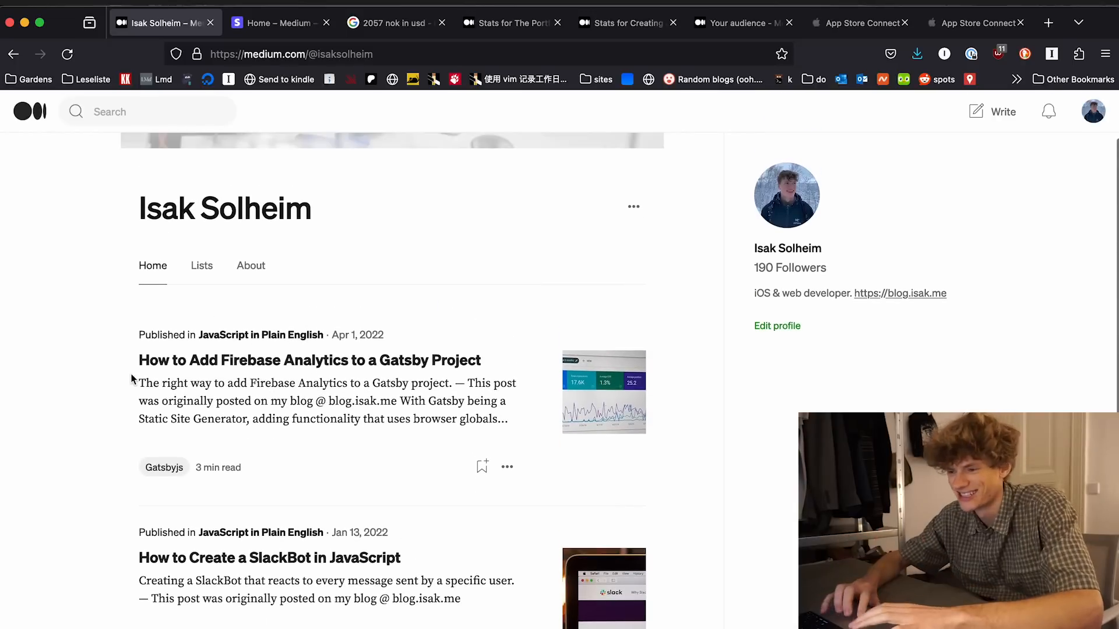
scroll(down, 3)
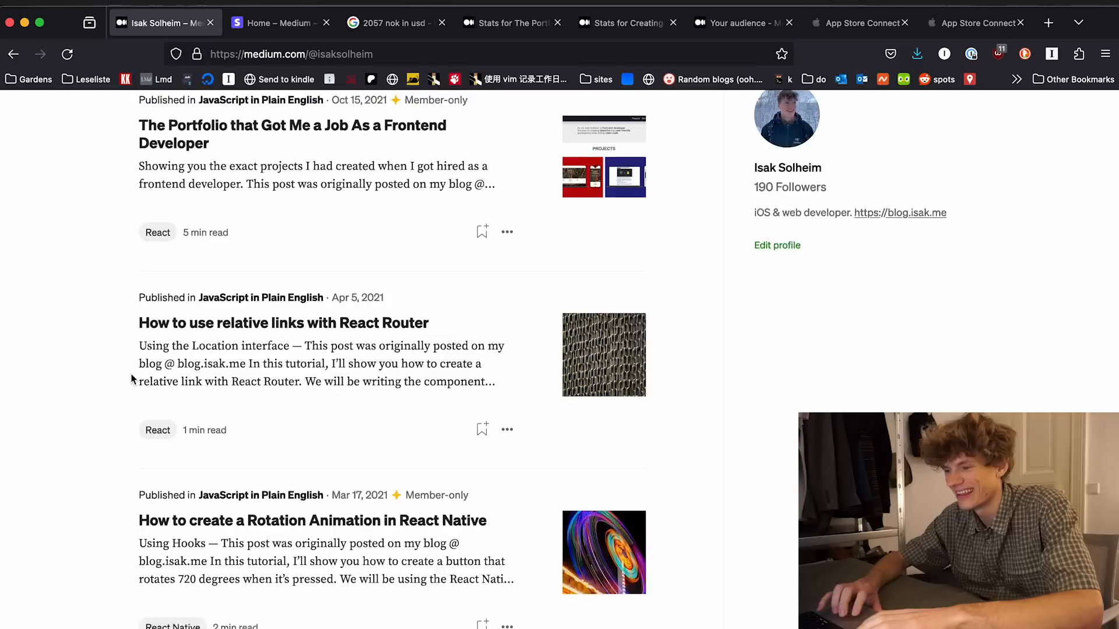
scroll(down, 3)
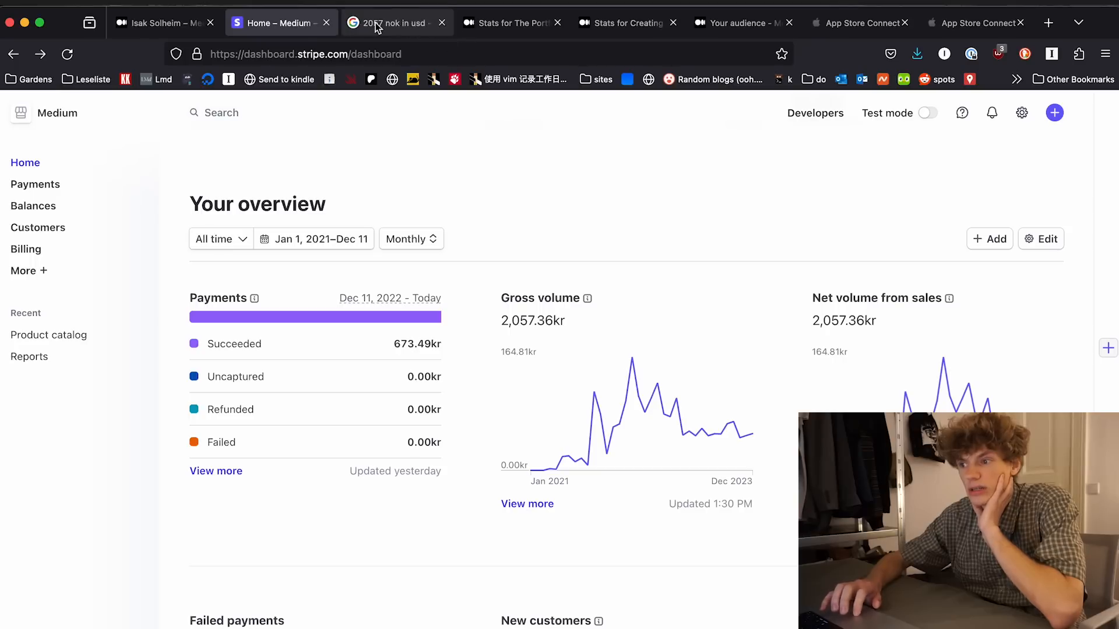
- Review the portfolio story's $62.36 stats, then the rotation-animation story's $27.93 and 16.2K views
click(392, 23)
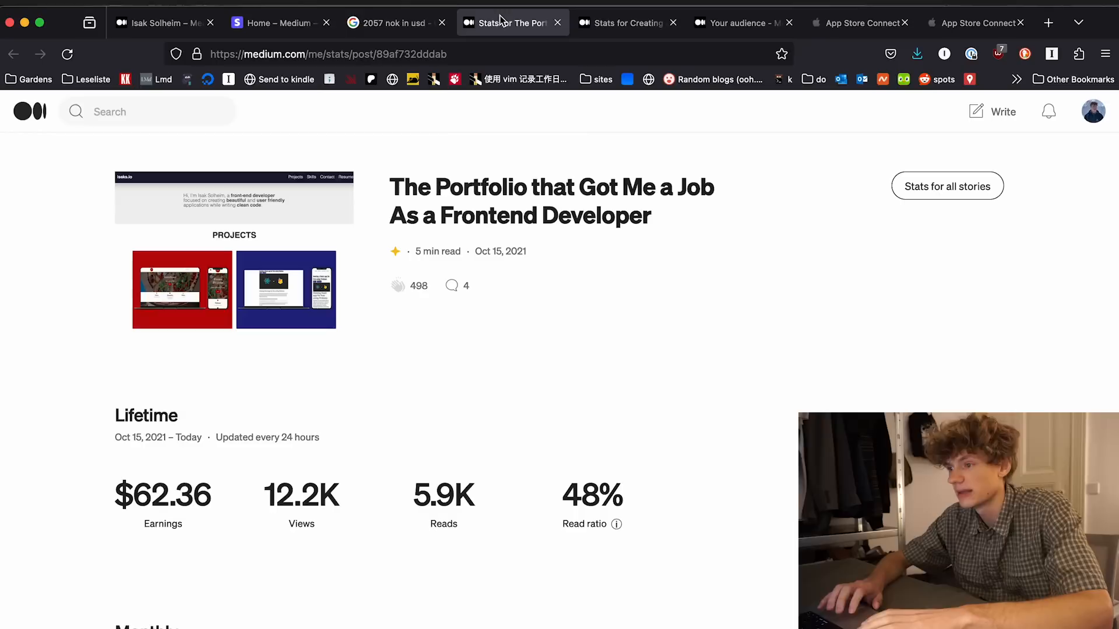
mouse_move(964, 394)
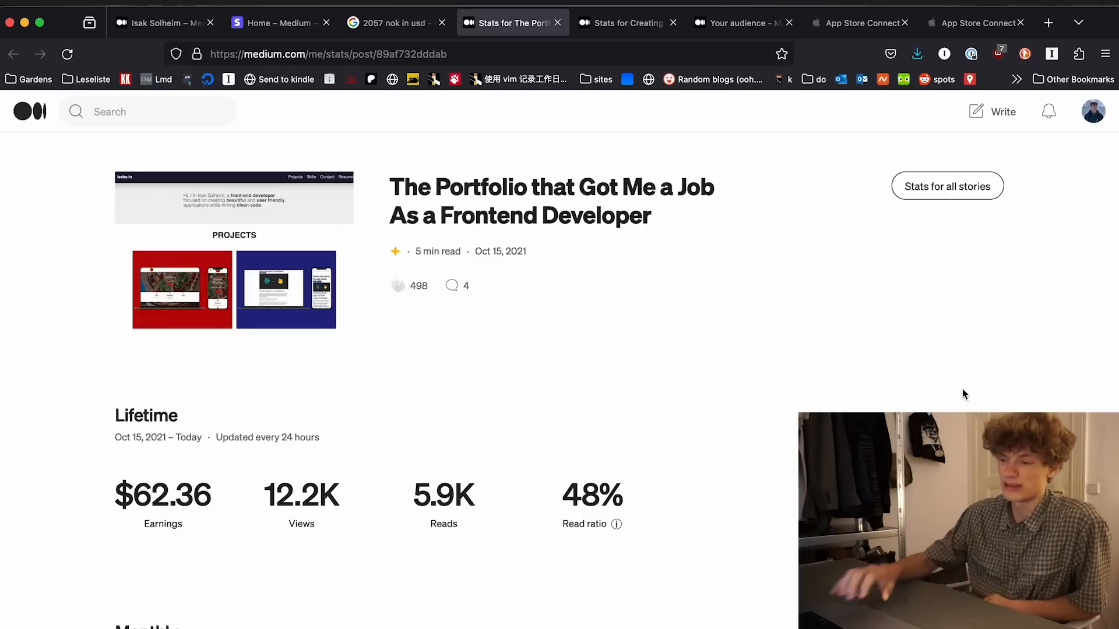
drag(115, 432, 621, 524)
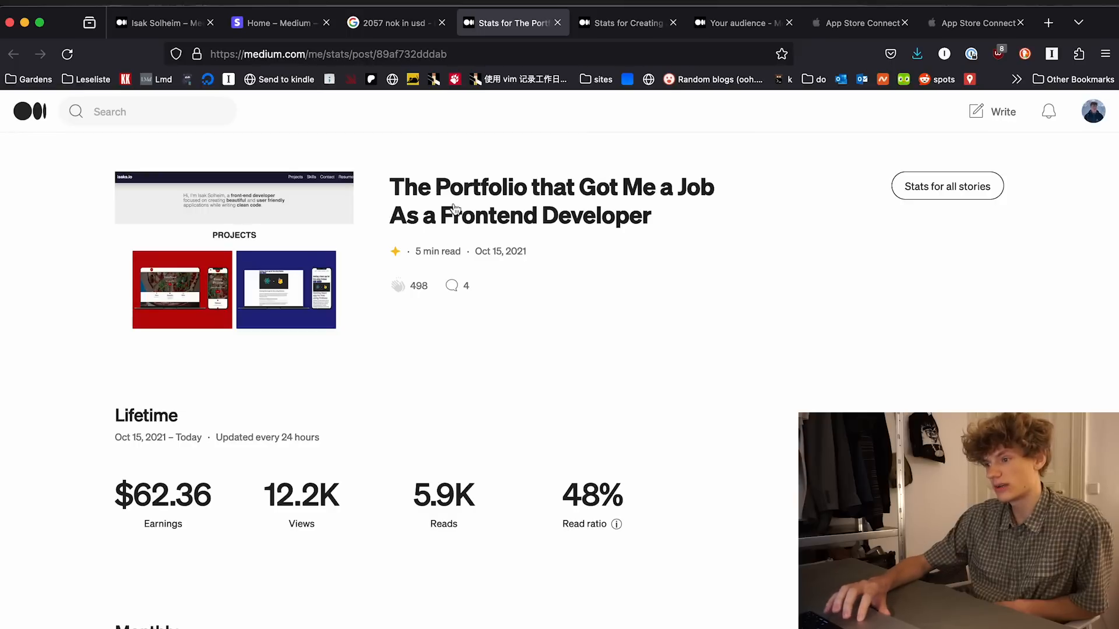
scroll(down, 3)
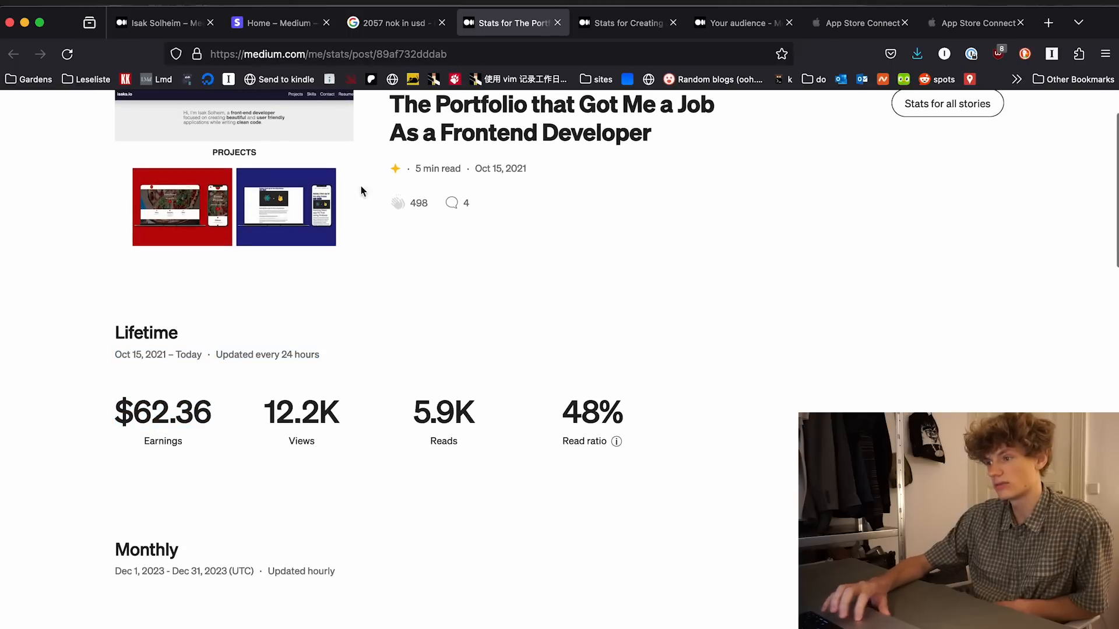
click(627, 23)
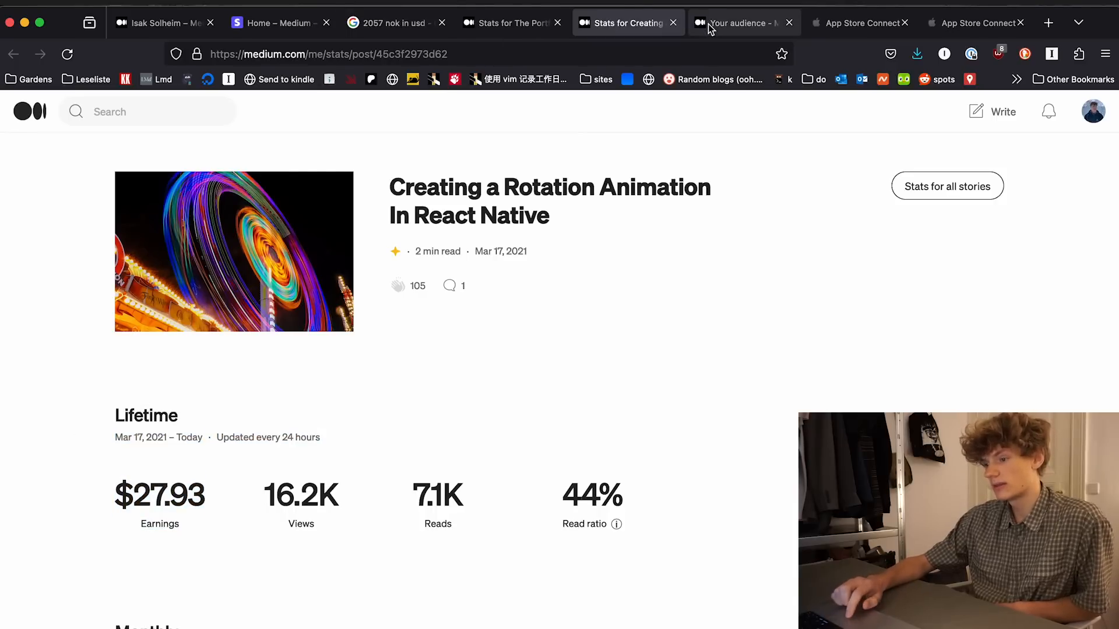
- Review audience stats: 190 followers, 5 email subscribers, and monthly referred-member earnings around $4.28
click(742, 22)
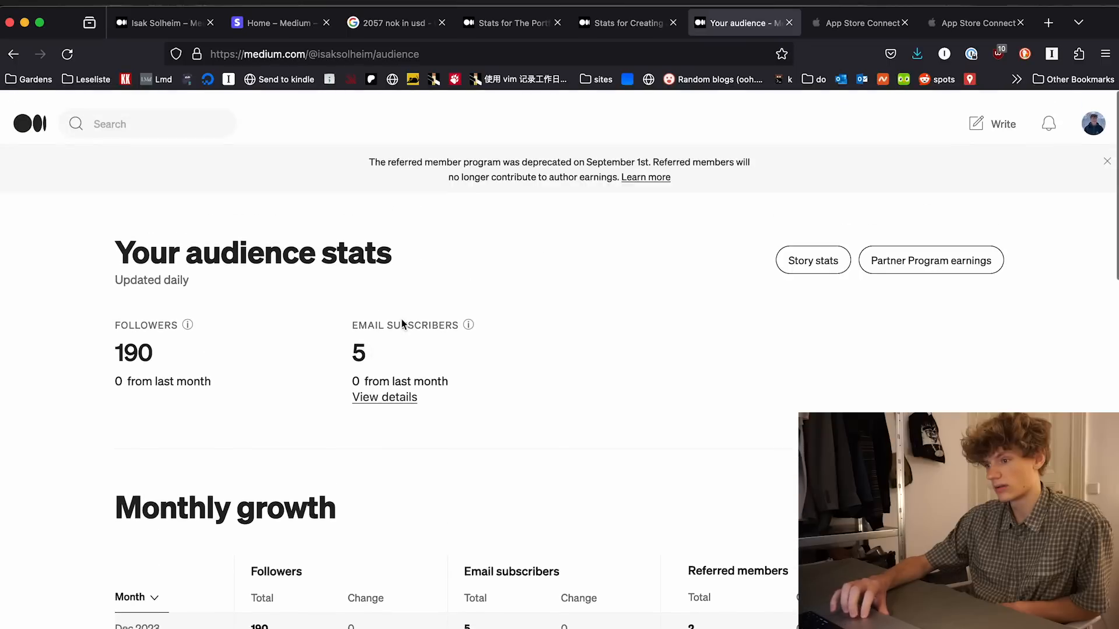
scroll(down, 3)
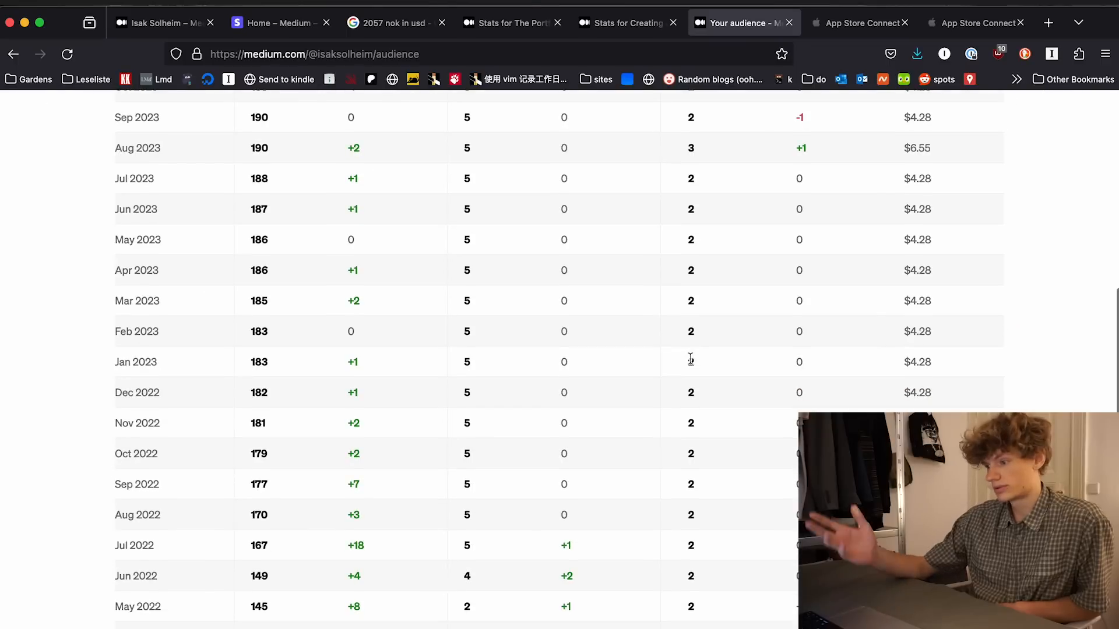
scroll(down, 3)
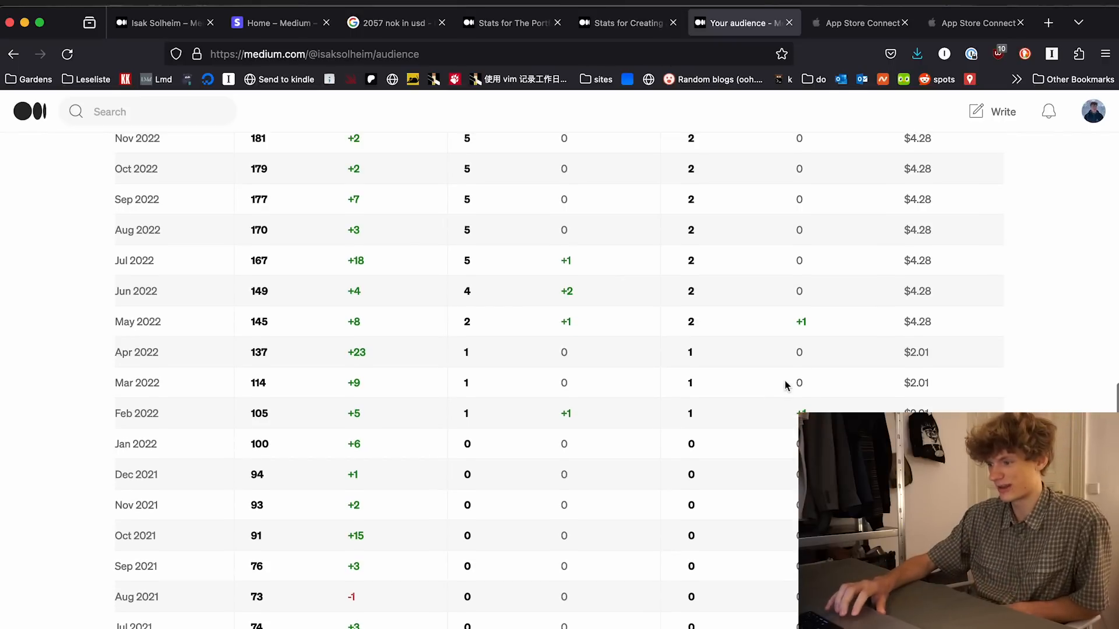
mouse_move(820, 413)
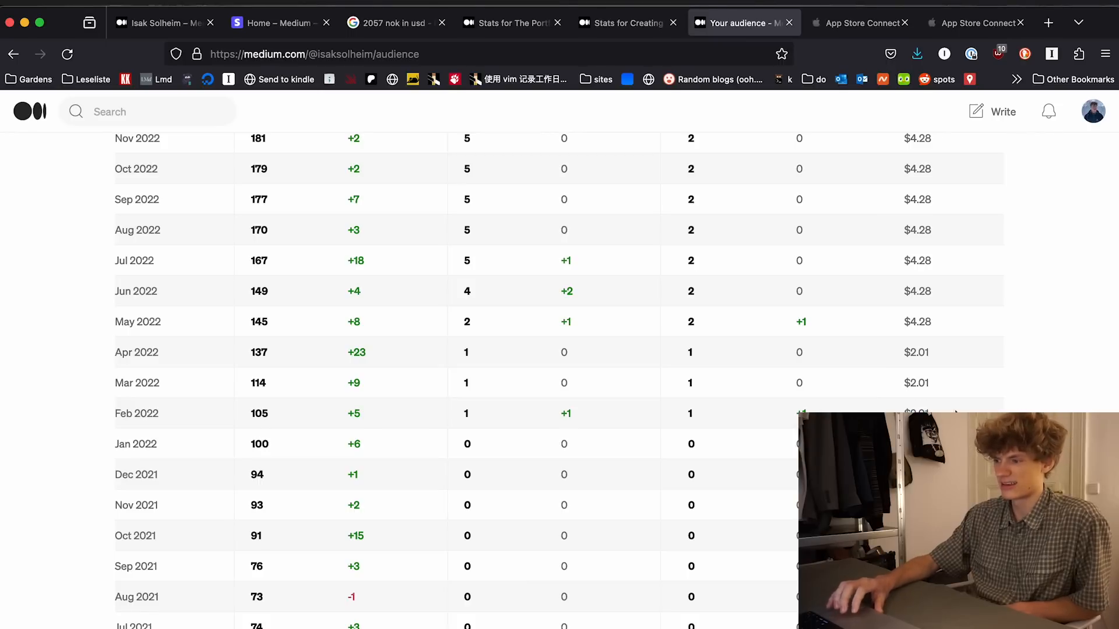
scroll(down, 3)
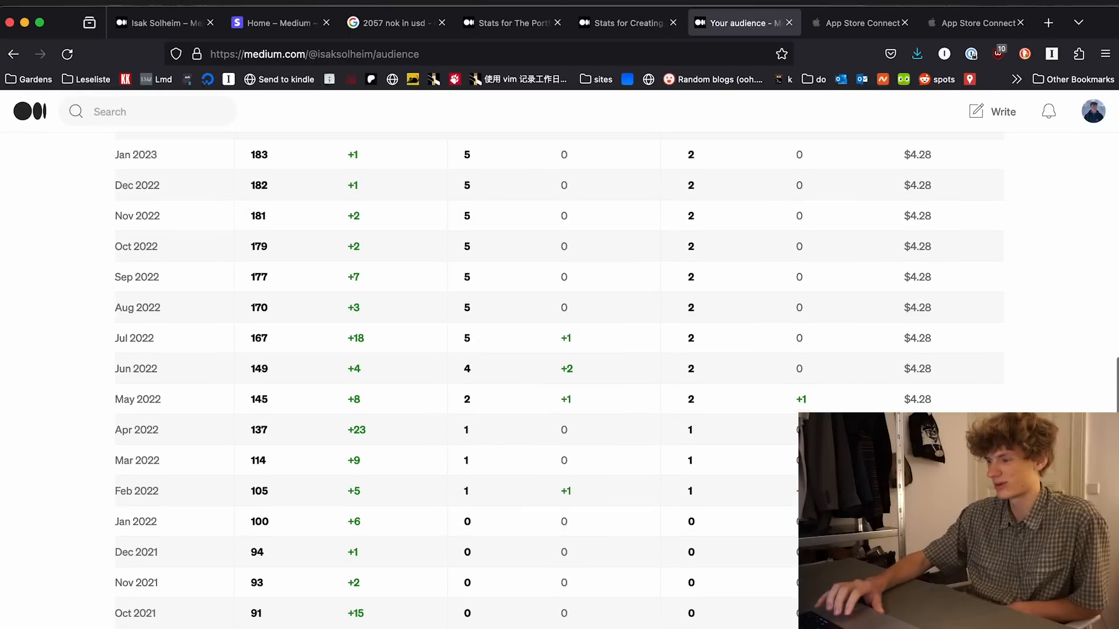
double_click(136, 491)
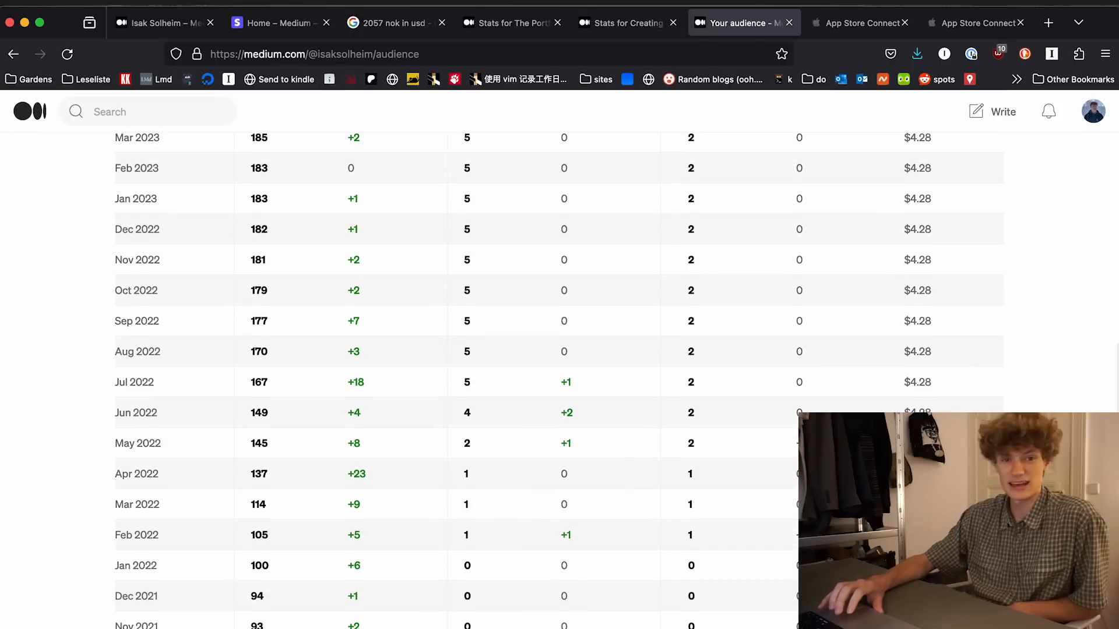
scroll(down, 3)
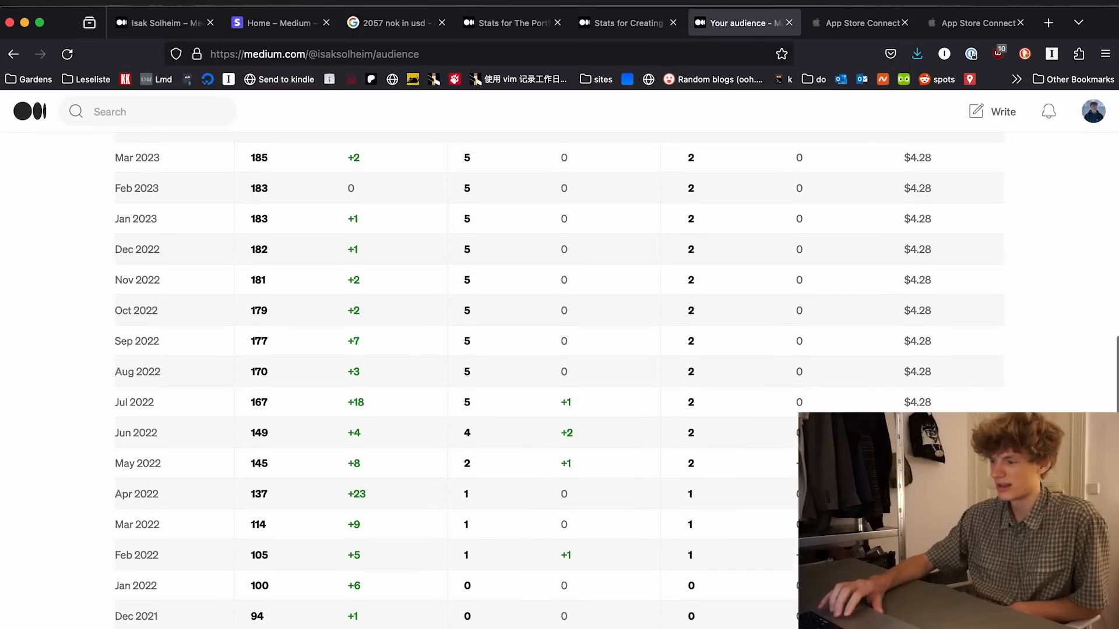
scroll(up, 3)
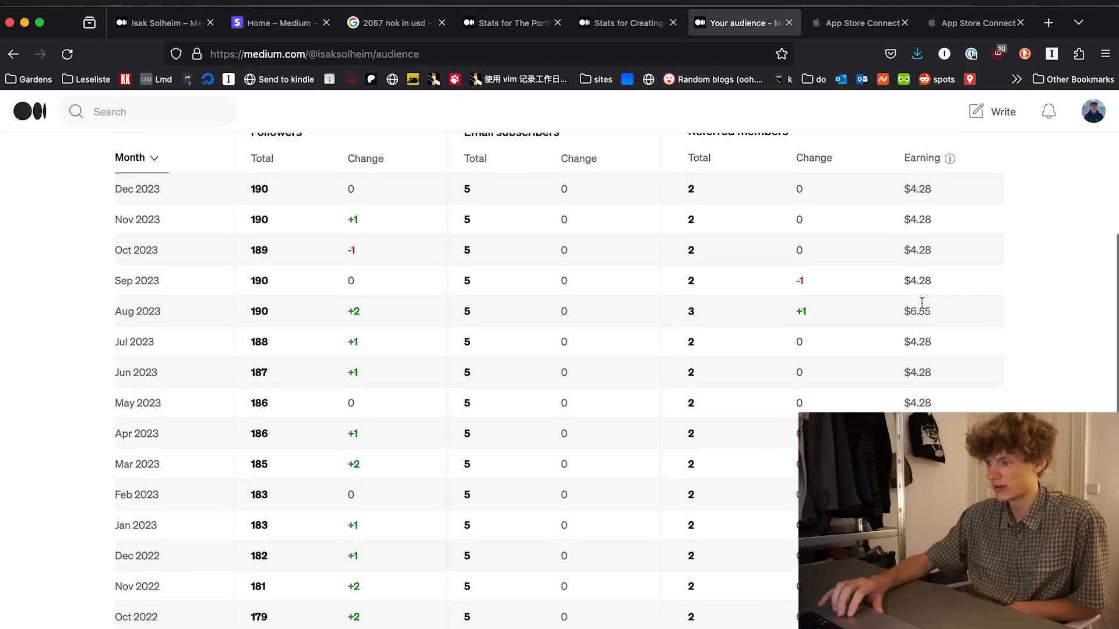
scroll(up, 3)
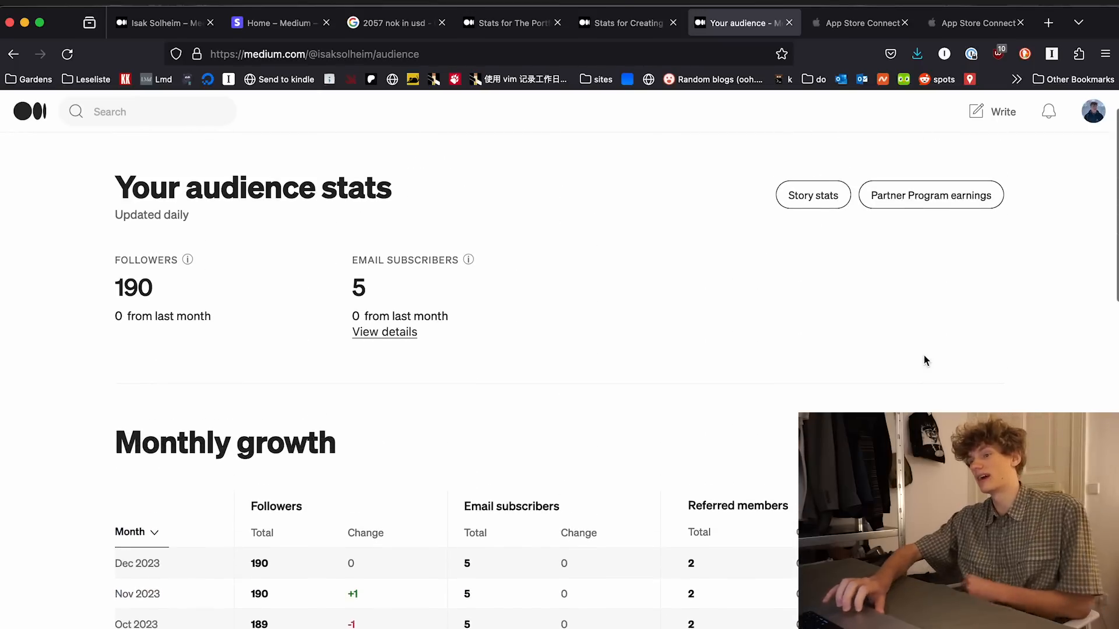
scroll(down, 3)
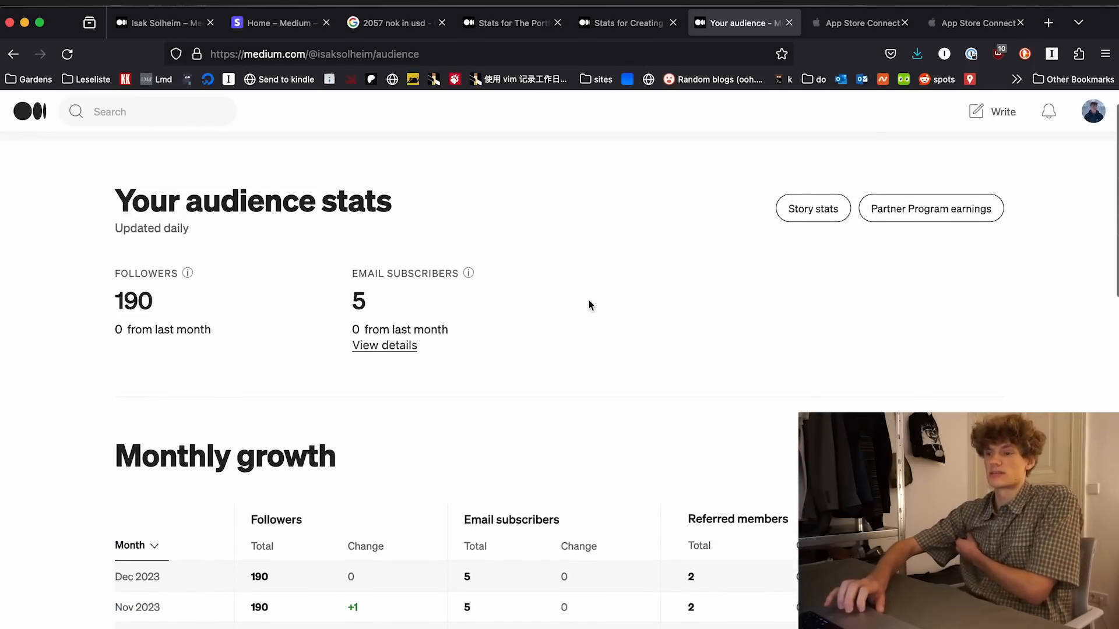
click(279, 22)
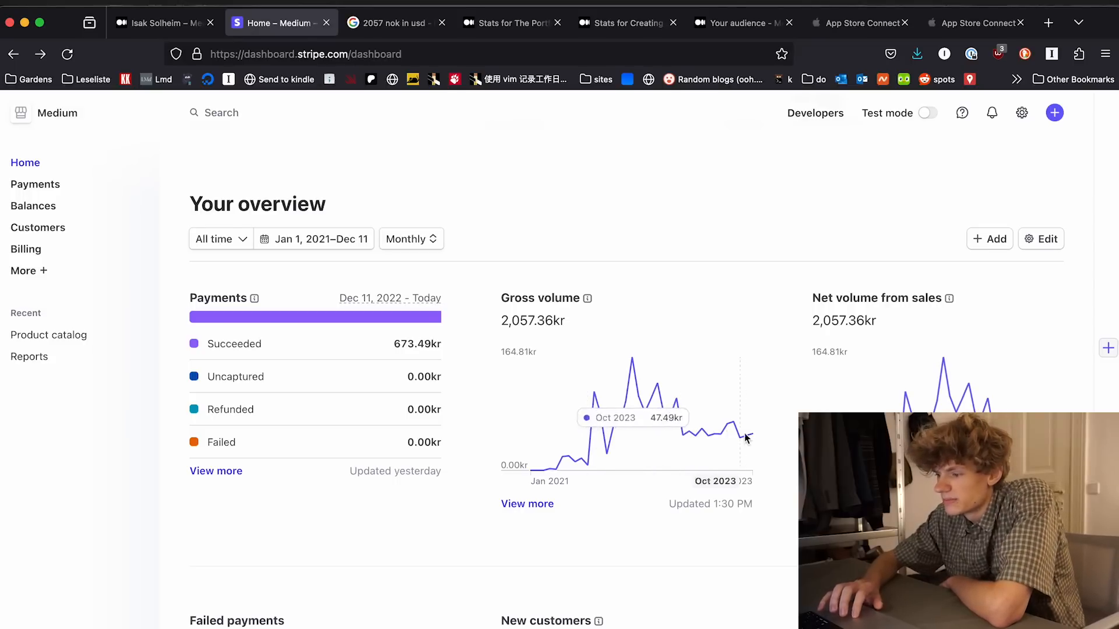
mouse_move(726, 443)
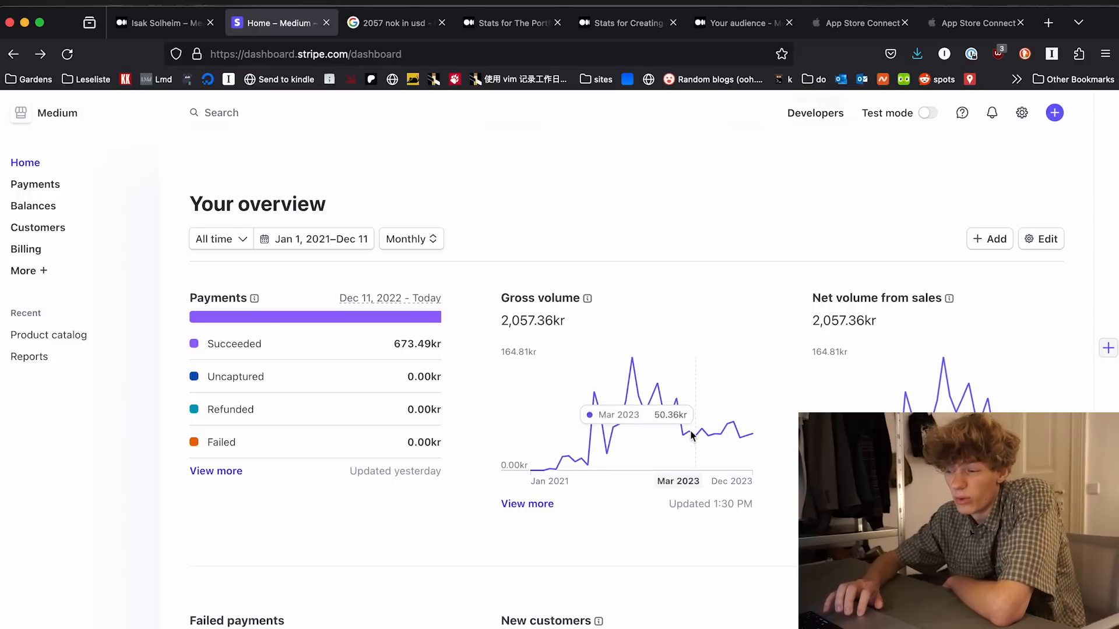
mouse_move(549, 430)
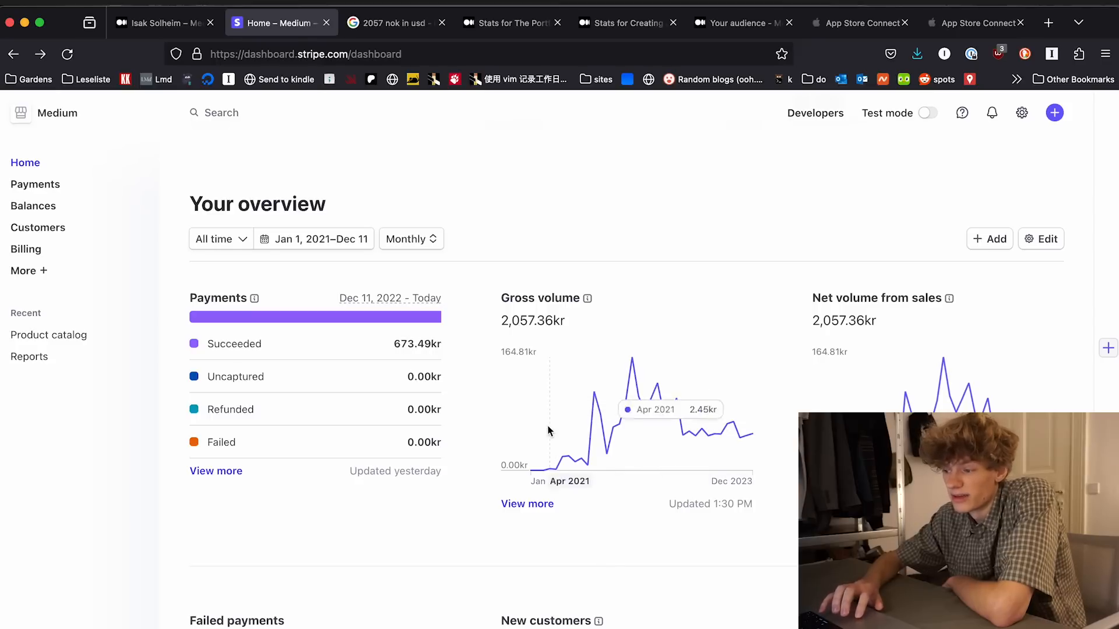
mouse_move(777, 401)
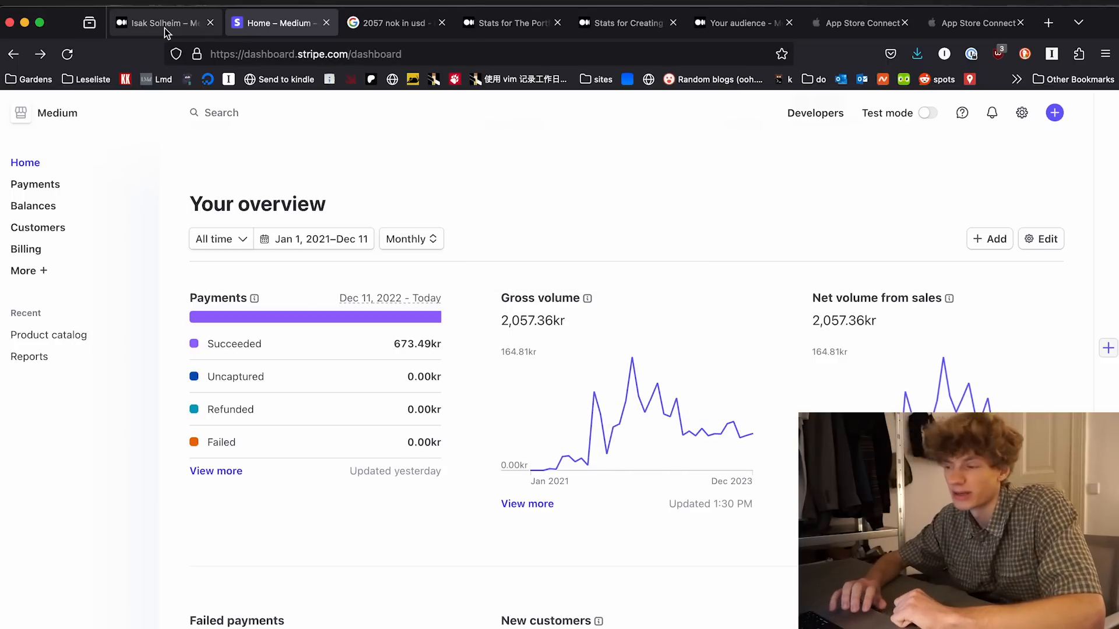
click(859, 22)
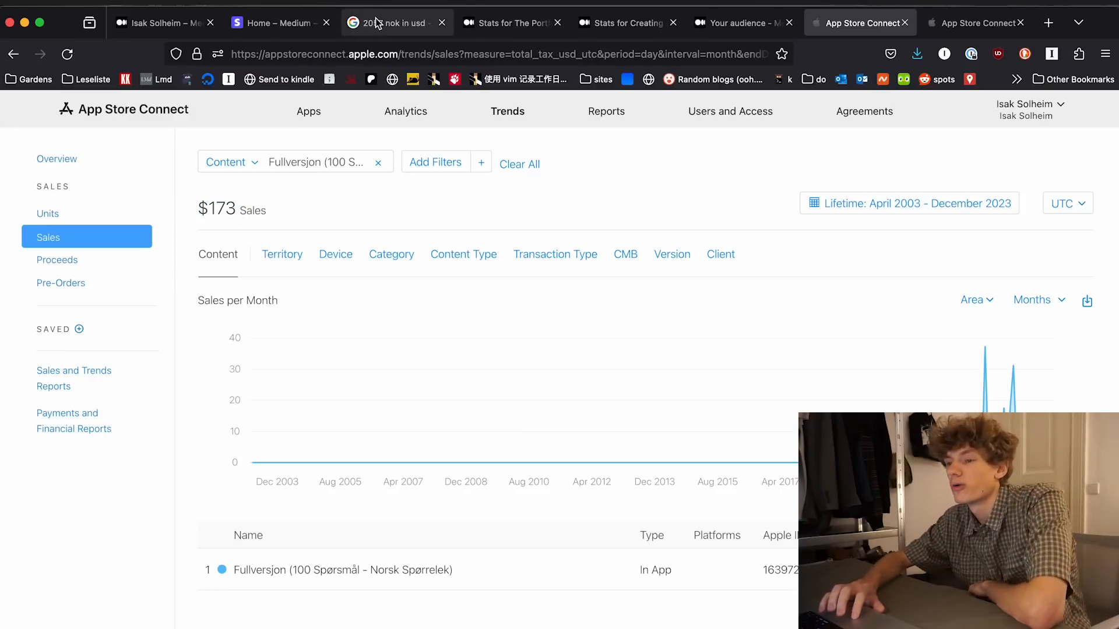
- Check the NOK-to-USD conversion, then view the quiz app's $173 Fullversjon sales and analytics metrics
click(389, 22)
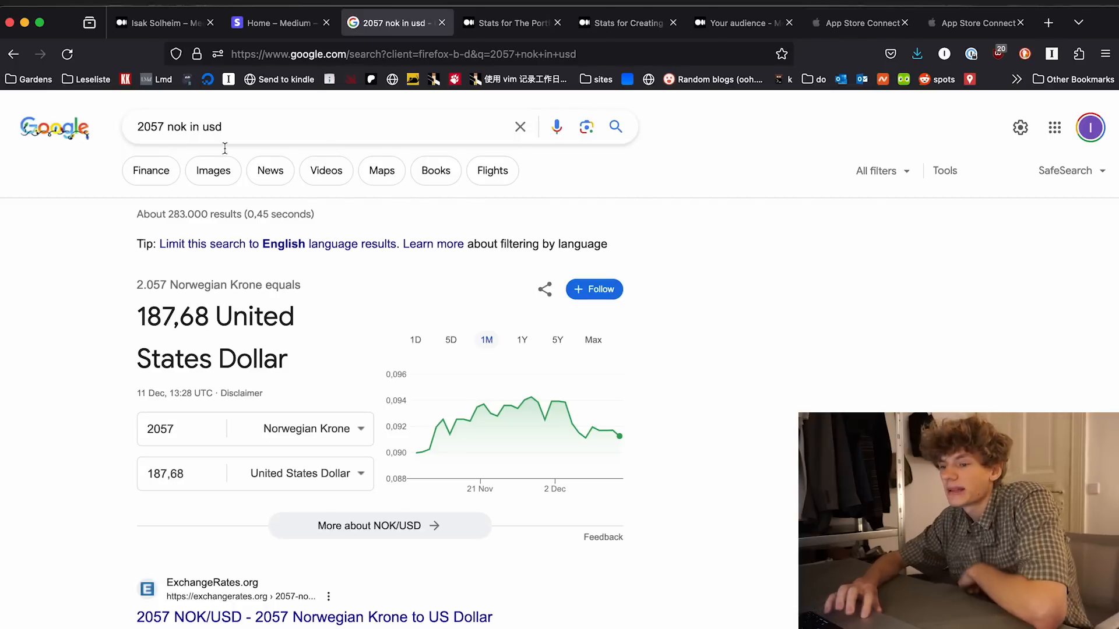
click(860, 22)
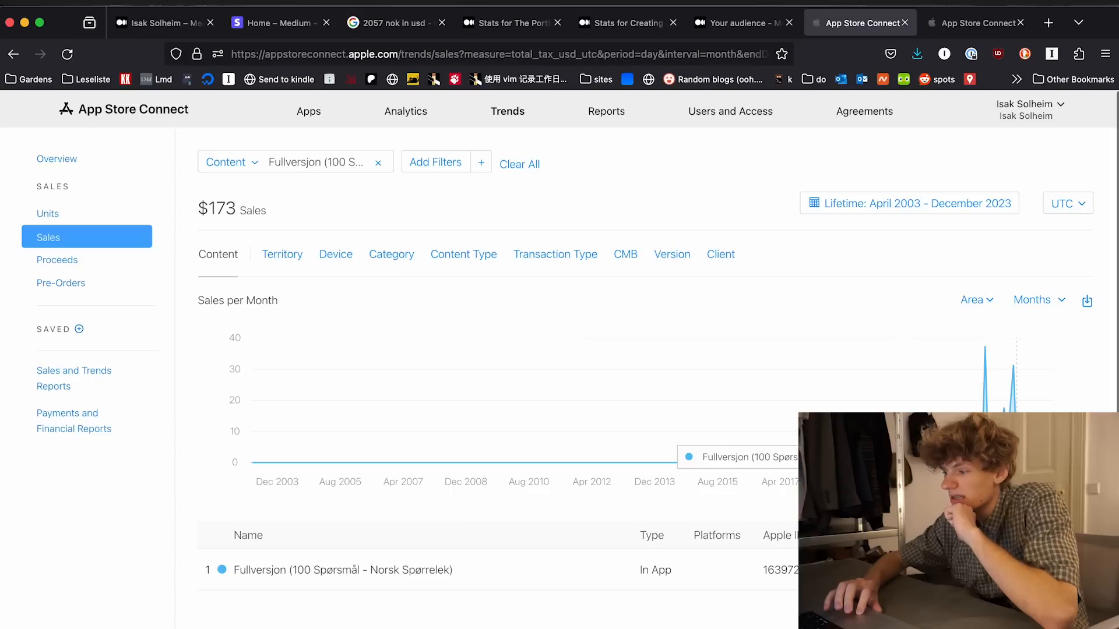
mouse_move(983, 357)
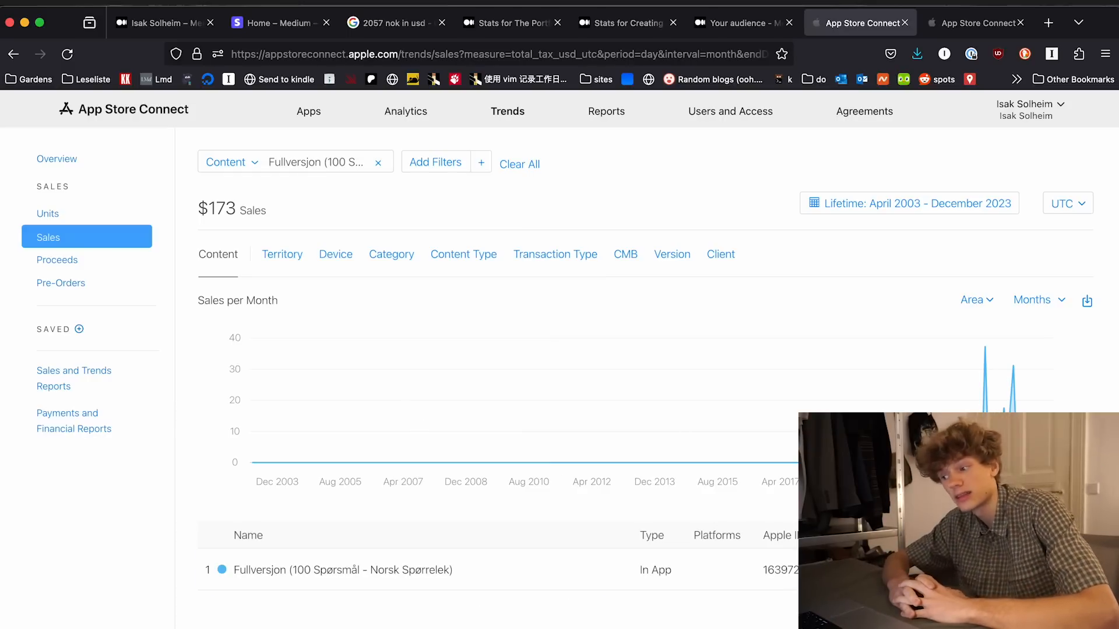
mouse_move(426, 259)
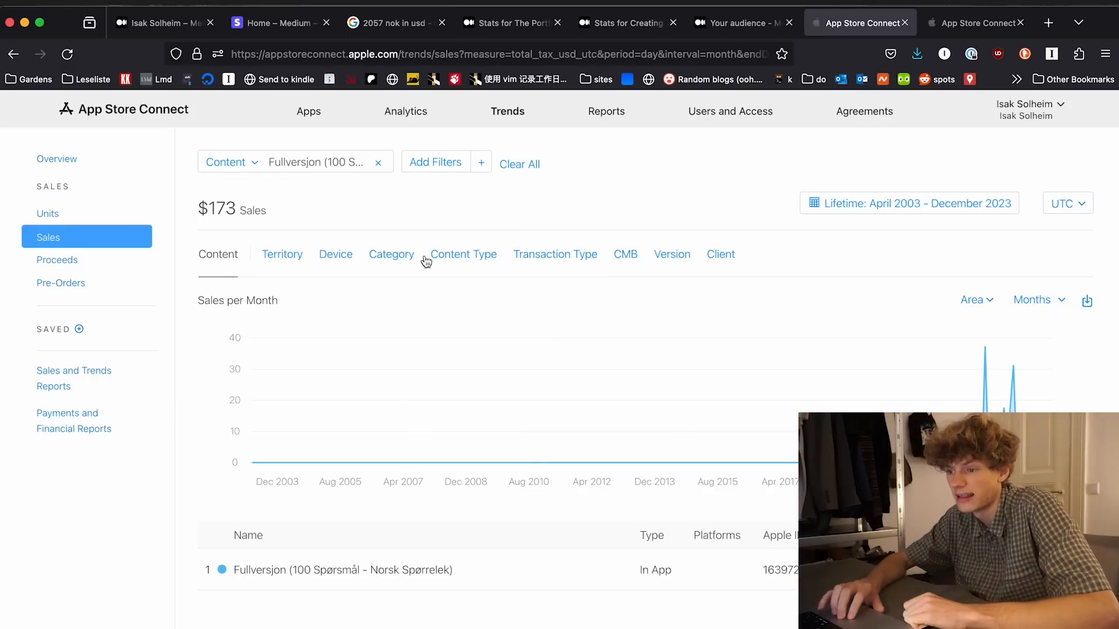
click(976, 22)
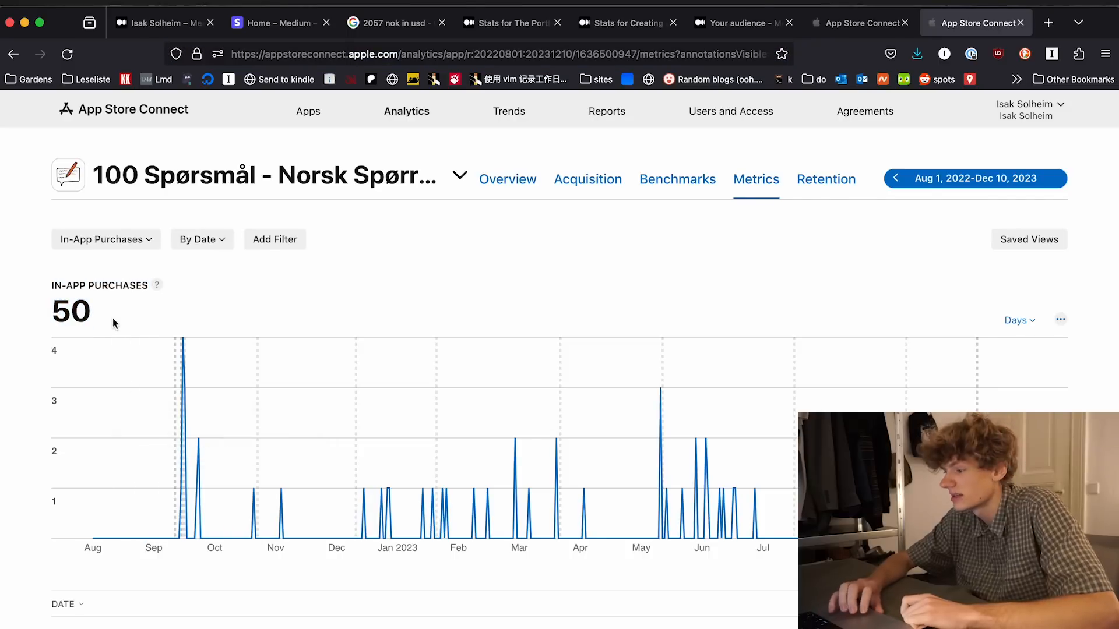
- Note the 50 in-app purchases, then bring up copy/search options on the $173 lifetime sales figure
scroll(down, 3)
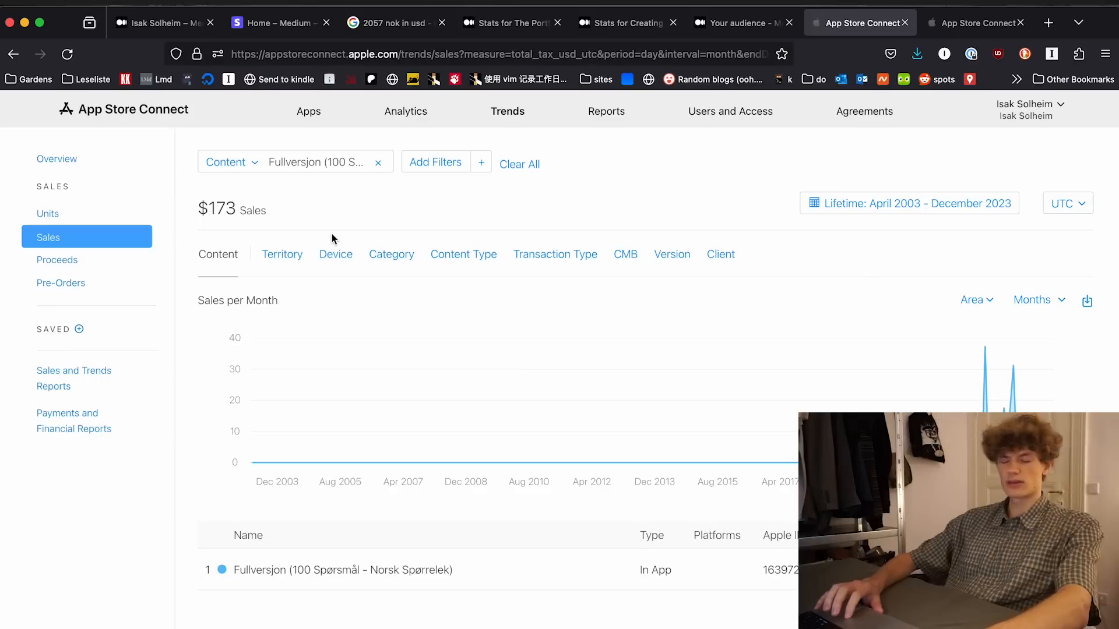
right_click(216, 208)
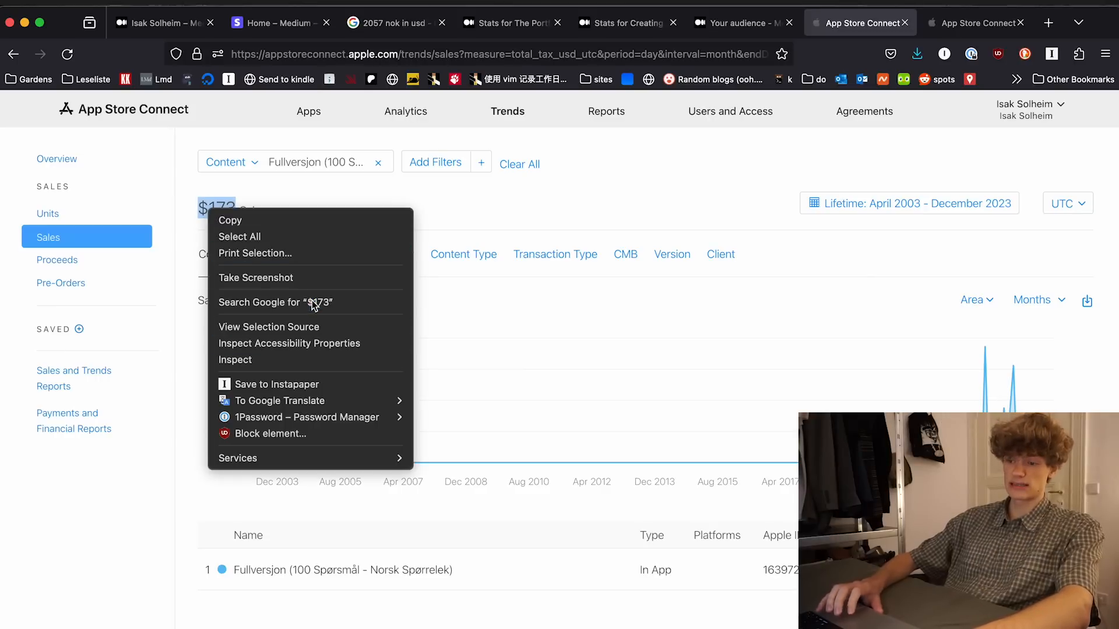
- Compute $173 × 0.6 = 103.8 US$ in Google, then close the result back to App Store Connect
click(275, 302)
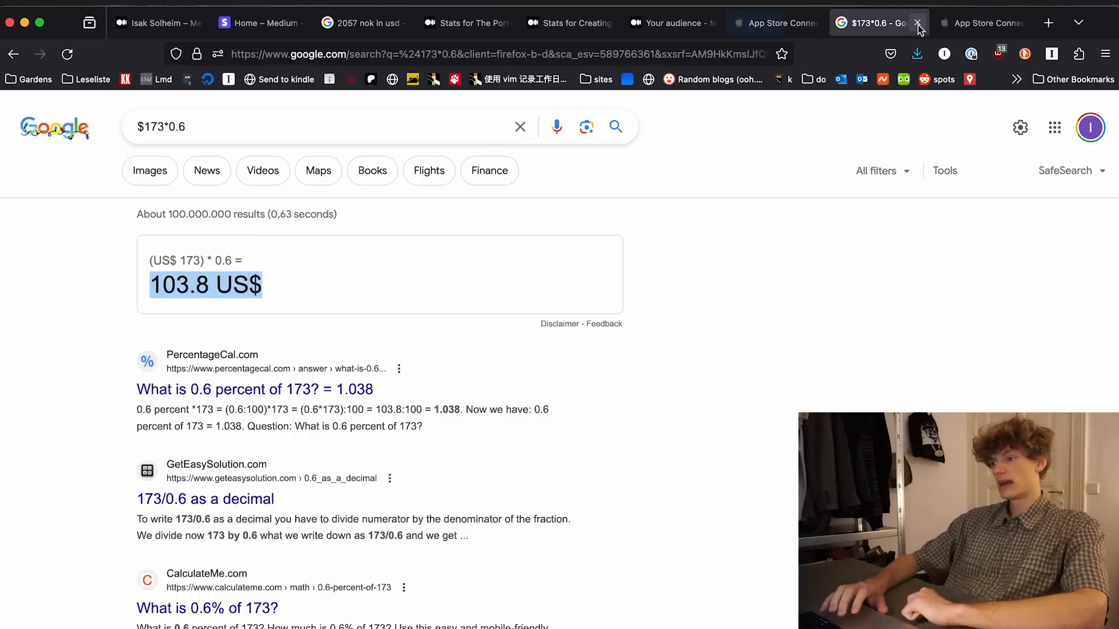
click(919, 23)
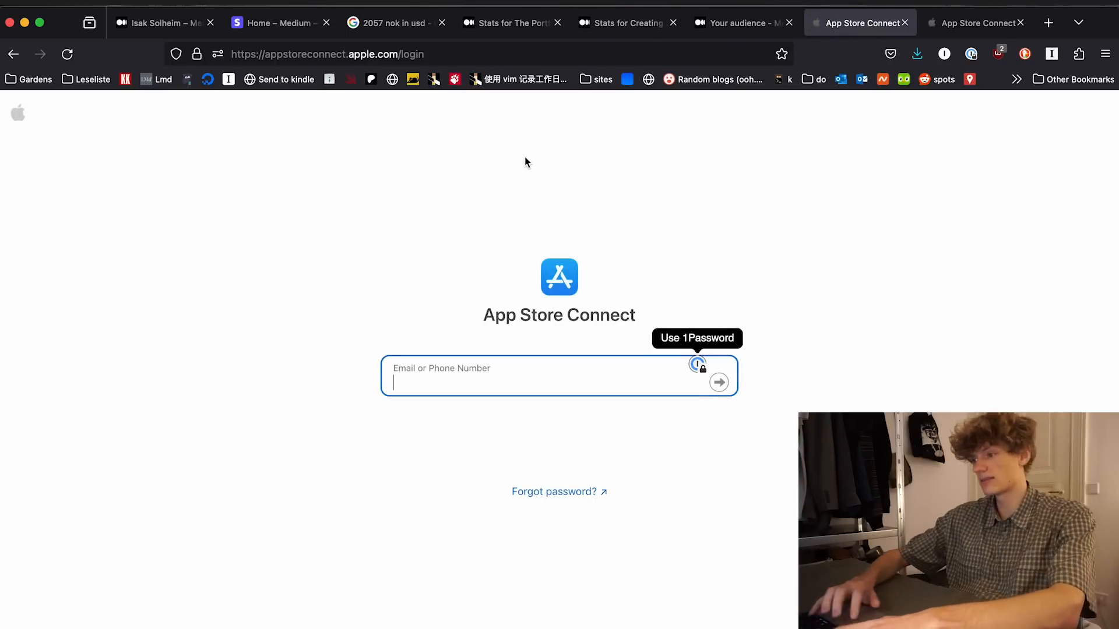
mouse_move(749, 127)
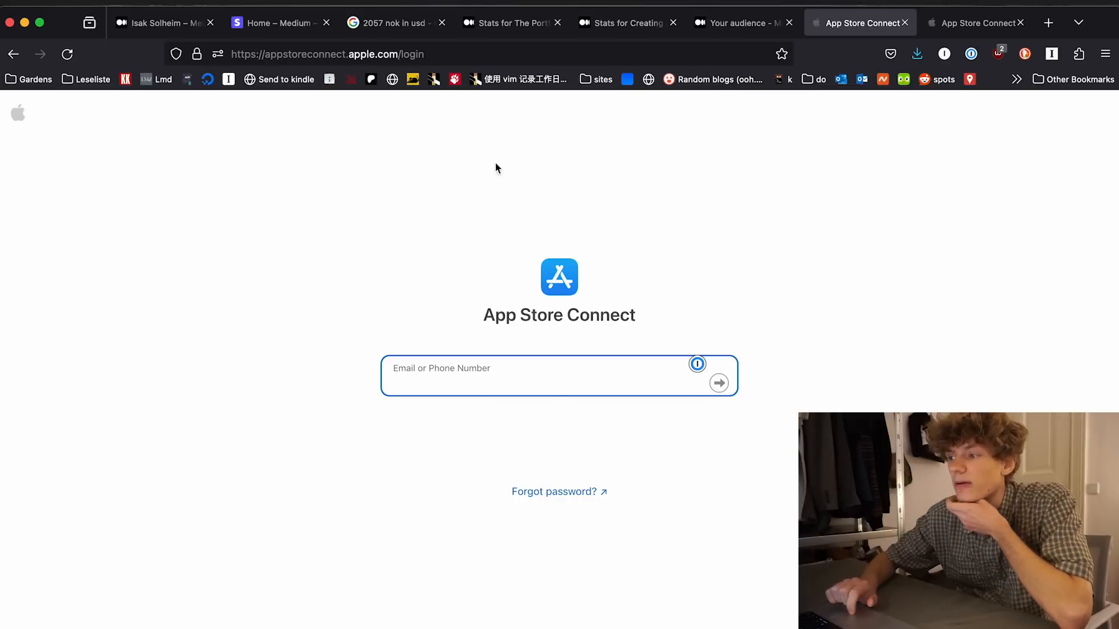
- Go to the app's Acquisition analytics, hitting the App Analytics Temporarily Unavailable notice
click(976, 23)
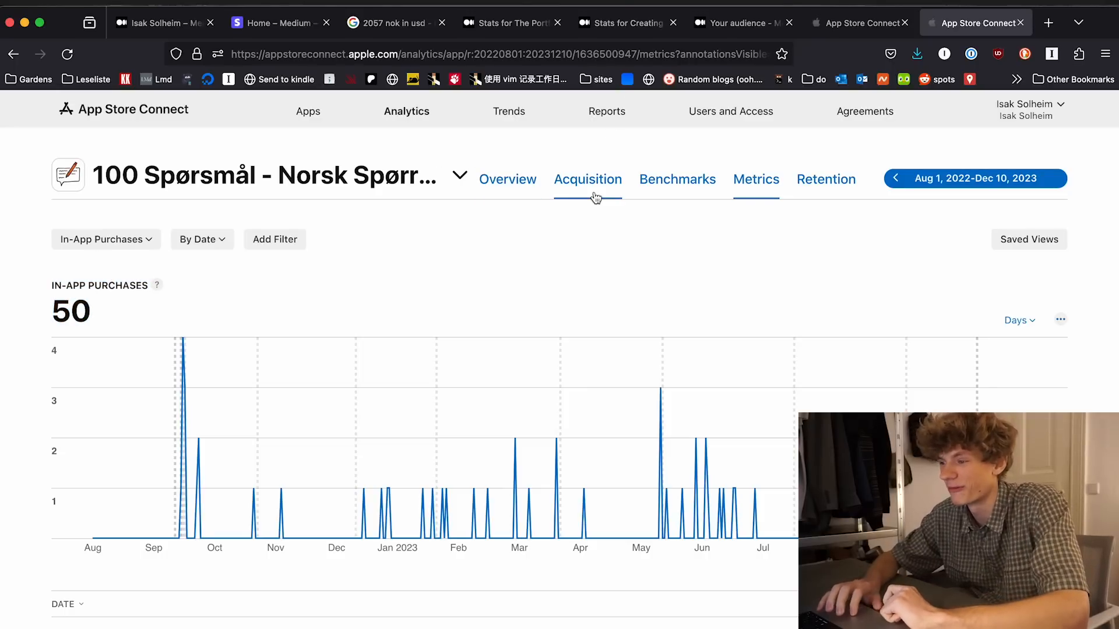
click(507, 180)
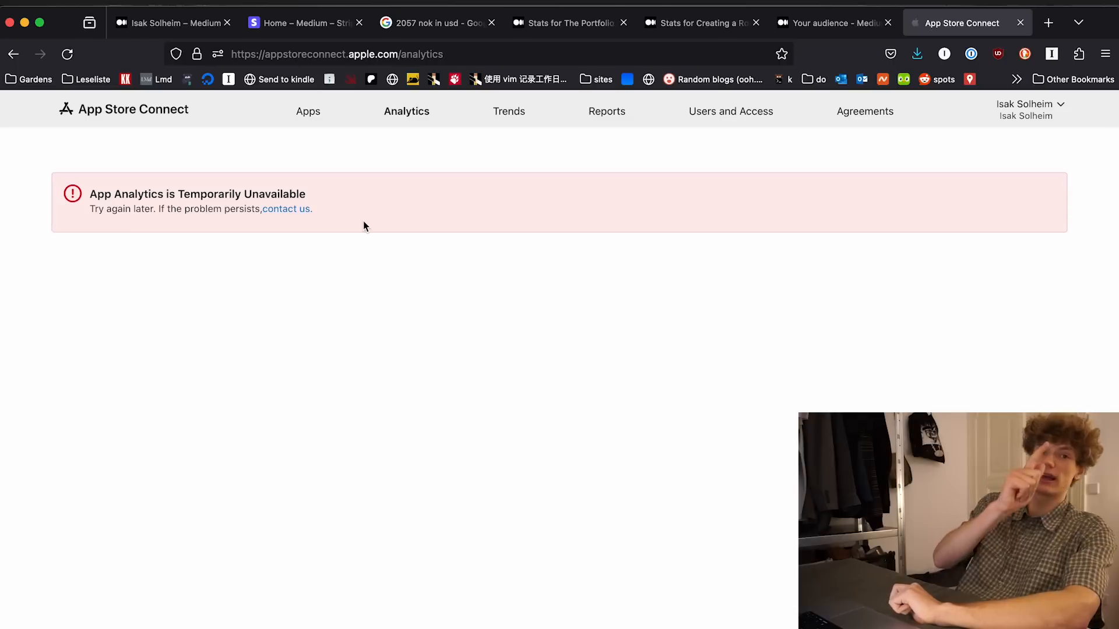
- Return to the Medium stats for the rotation-animation story showing $27.93 and 16.2K views
drag(90, 208, 312, 208)
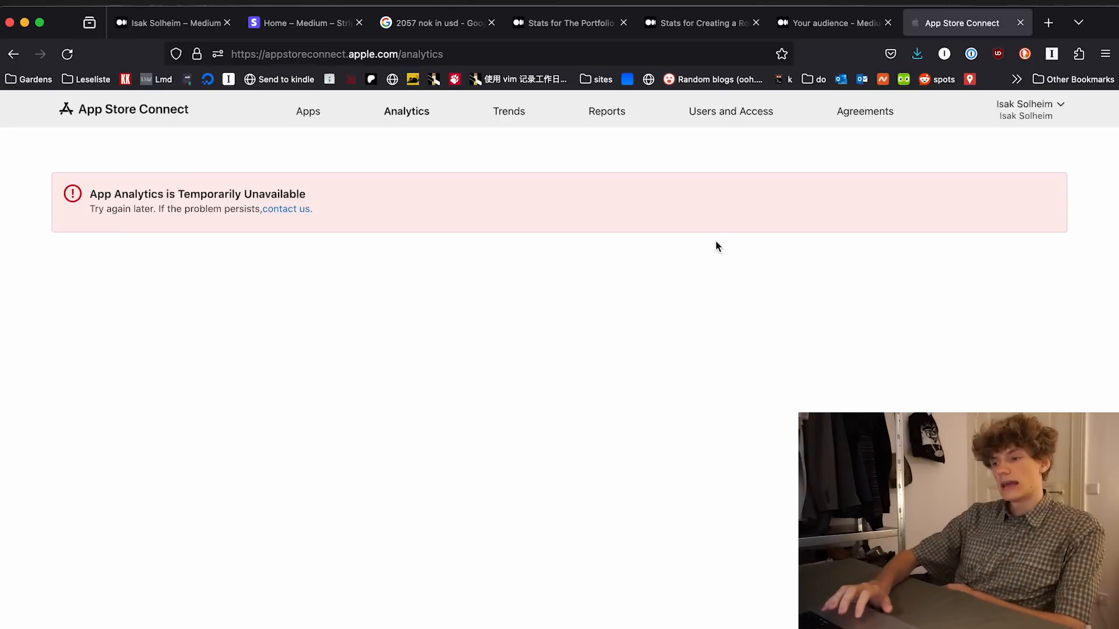
mouse_move(482, 295)
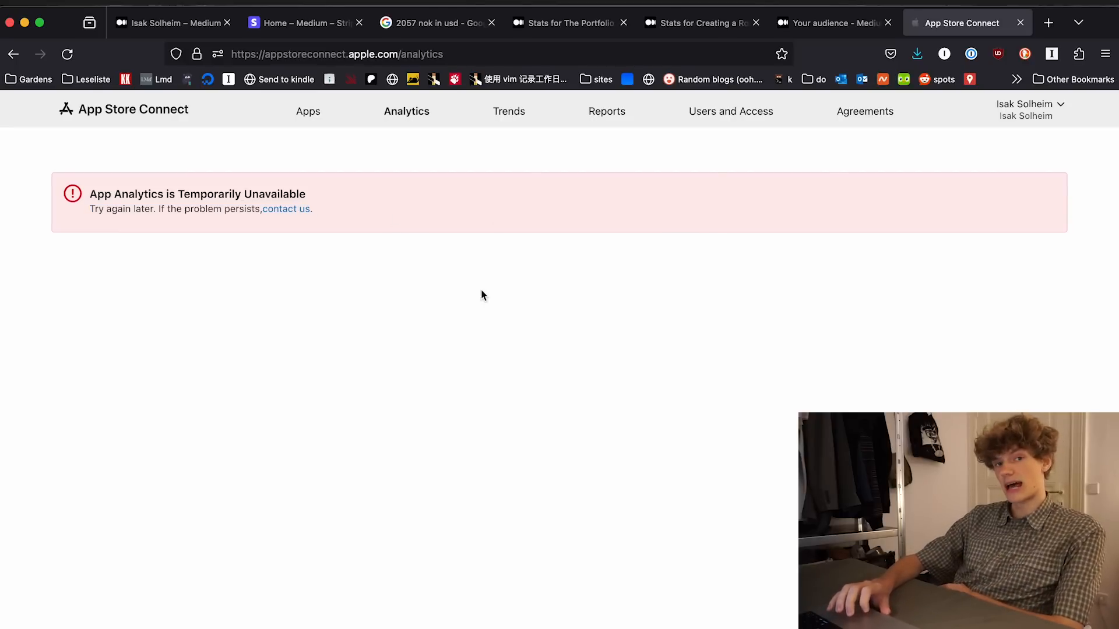
mouse_move(352, 242)
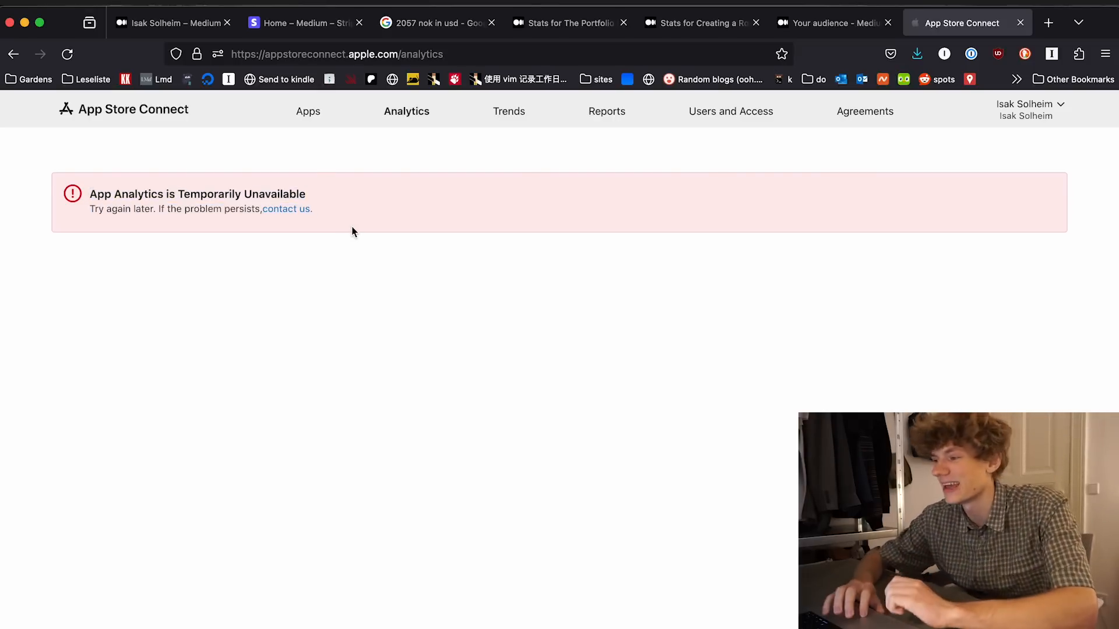
click(828, 22)
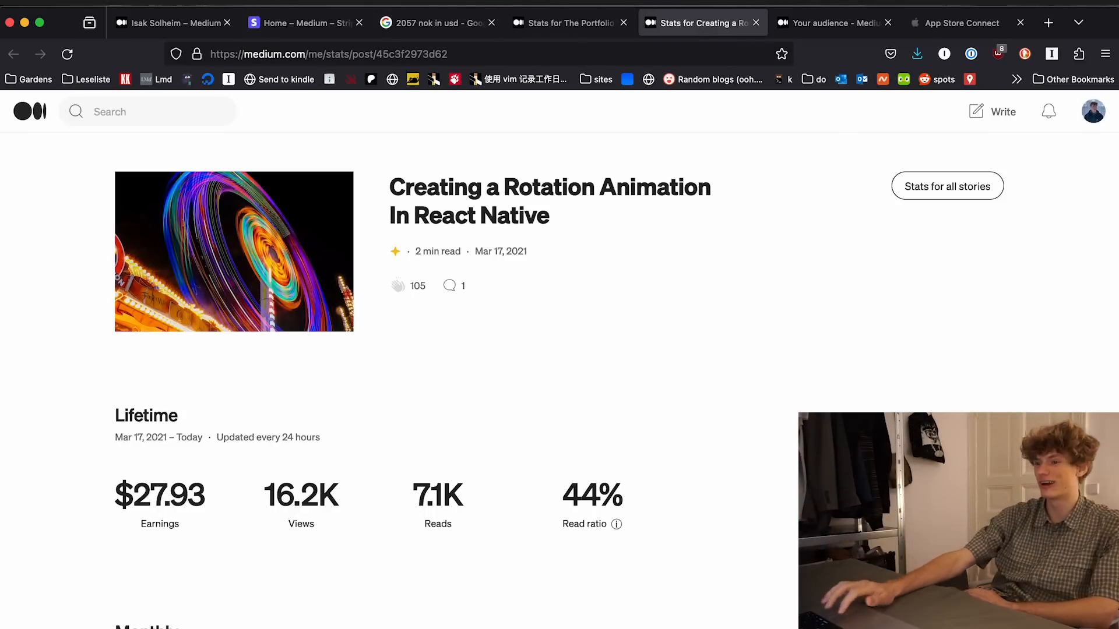
- Replace the NOK query with 187+173 in Google and highlight the 360 total
click(435, 22)
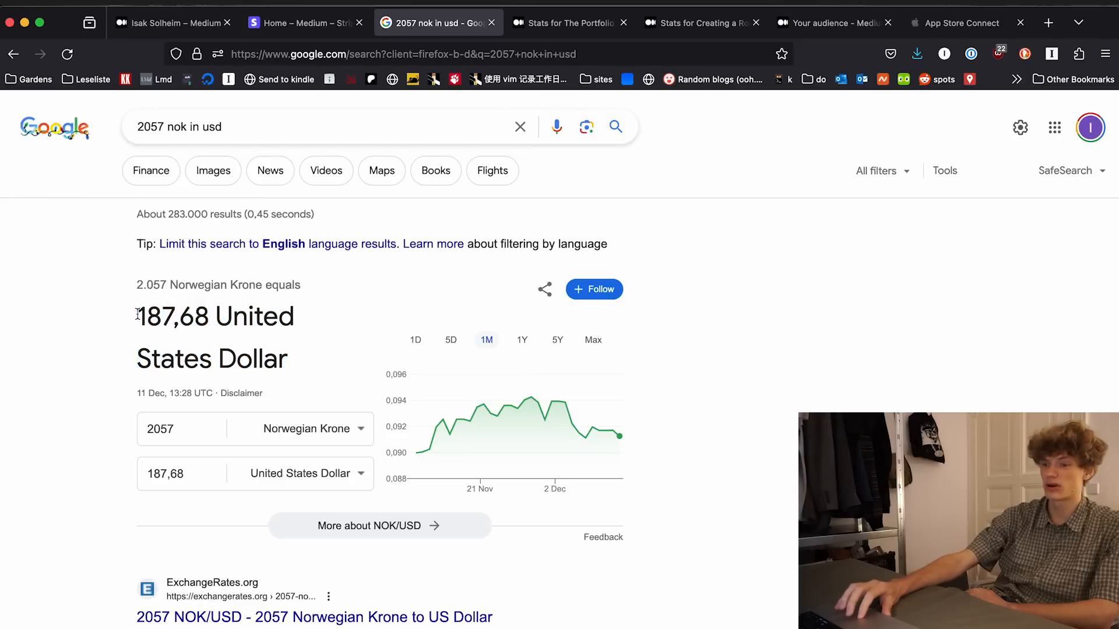
right_click(153, 316)
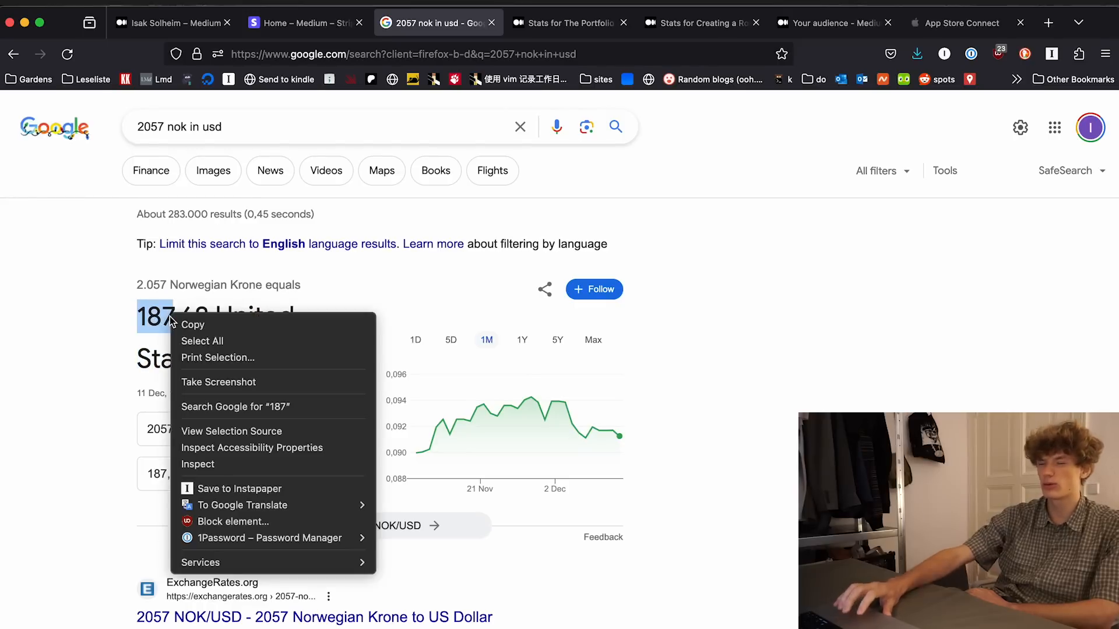
click(120, 325)
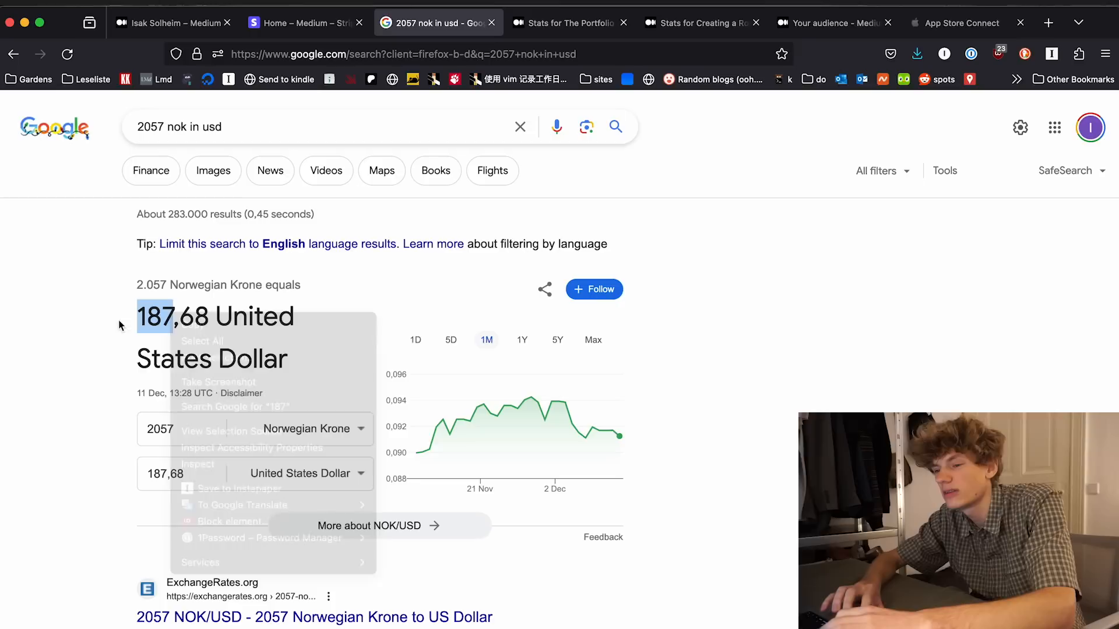
text(187+173)
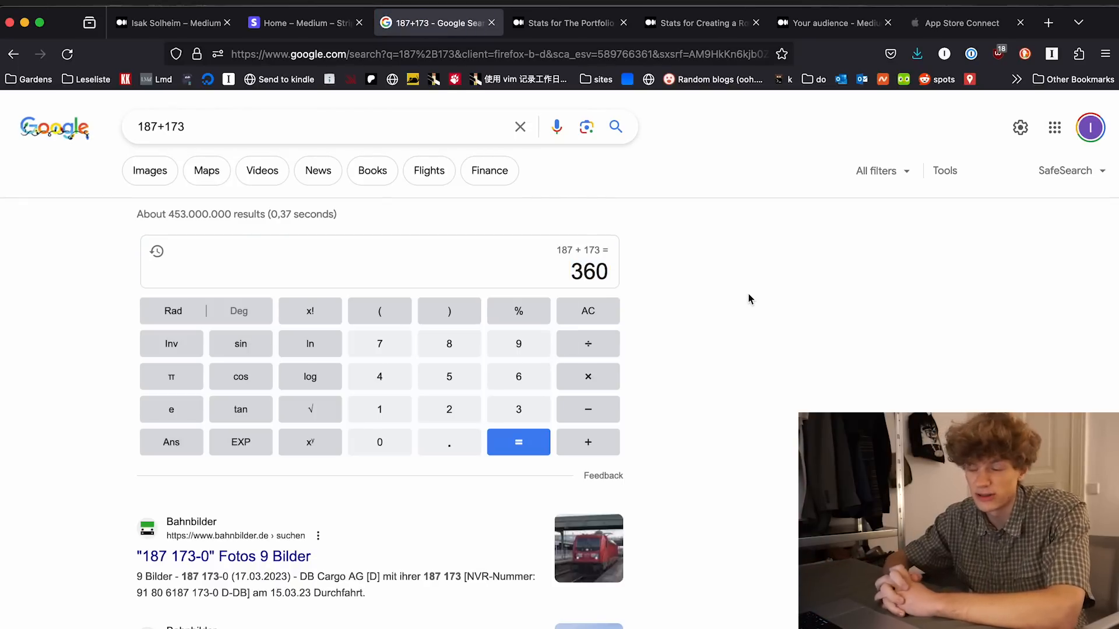
double_click(589, 271)
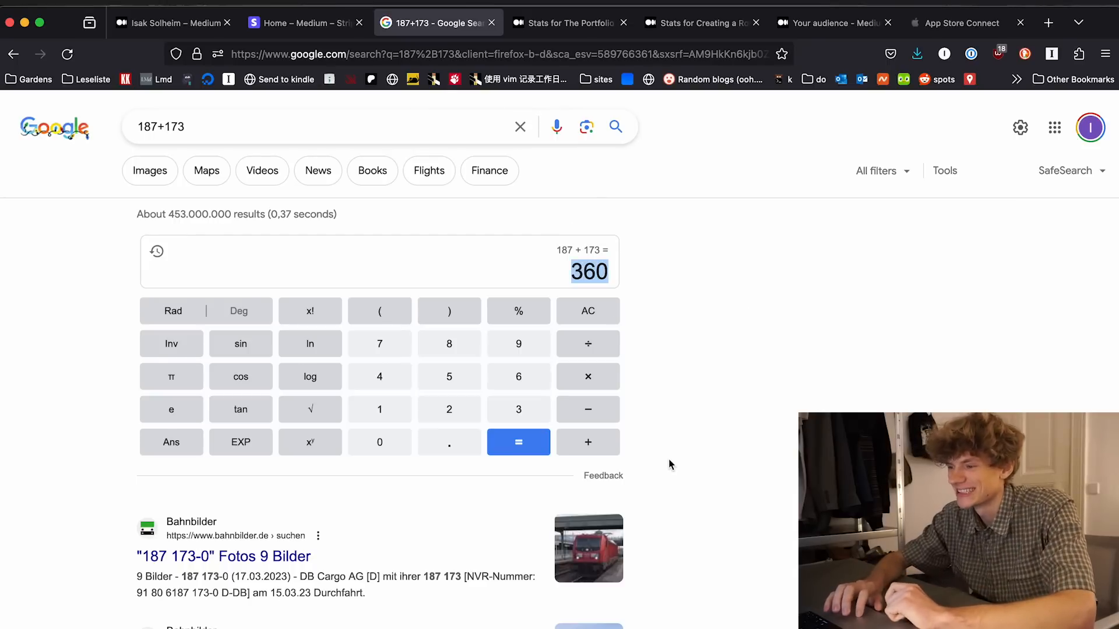